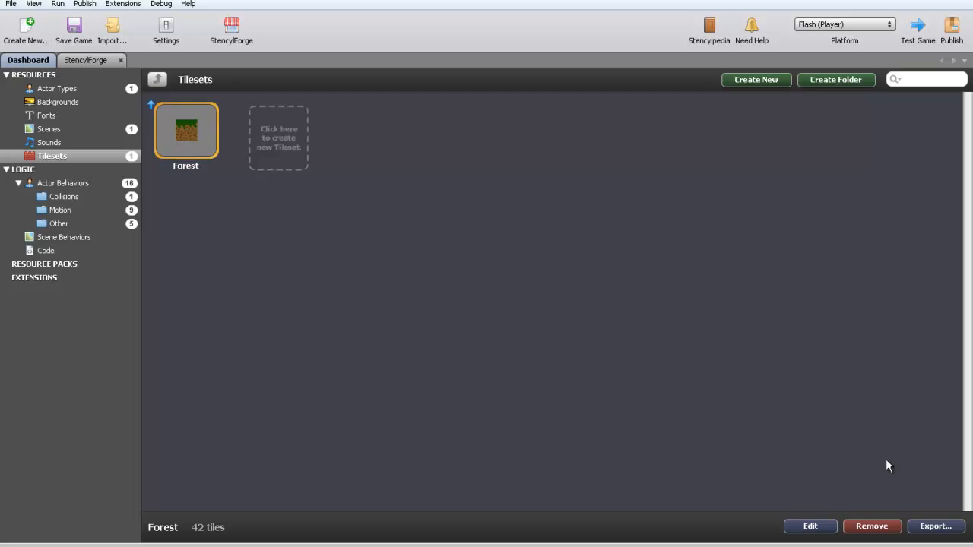
pyautogui.moveTo(882, 438)
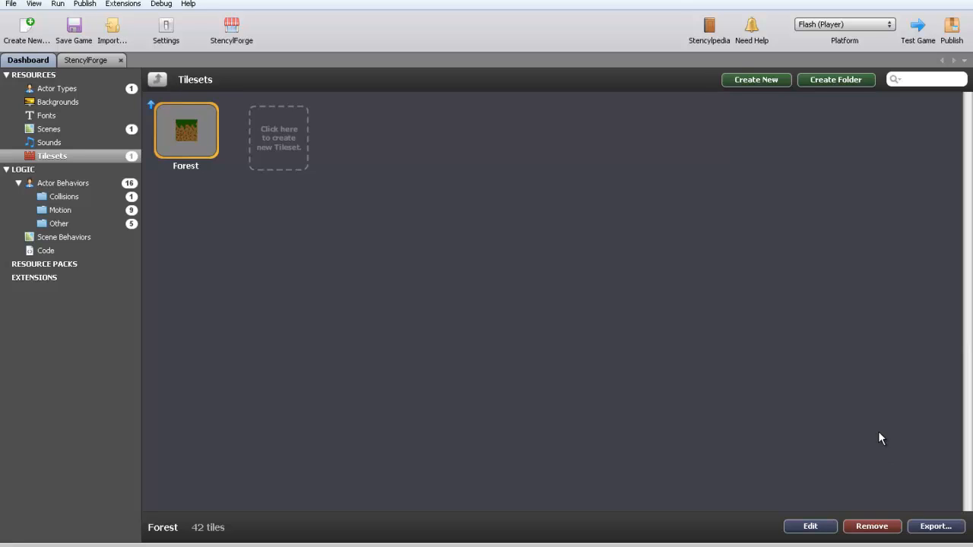
pyautogui.moveTo(766, 423)
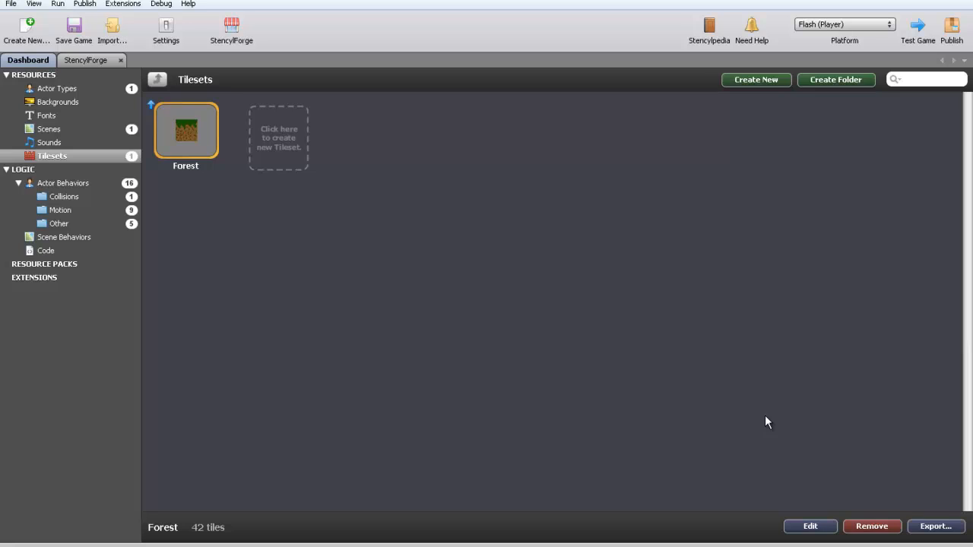
pyautogui.moveTo(786, 413)
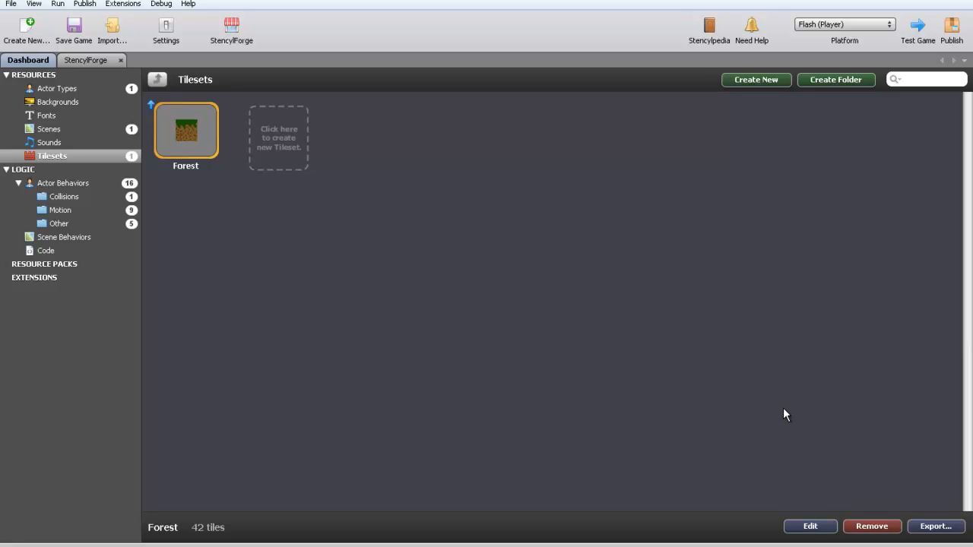
pyautogui.moveTo(337, 148)
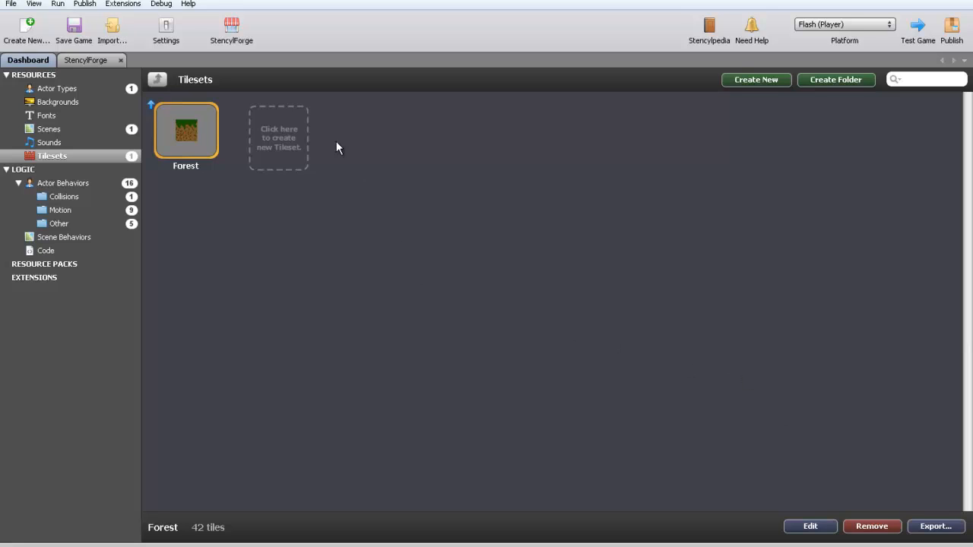
# Search StencylForge for "hopef" and open the Adventure Pack tileset's detail page
pyautogui.click(85, 60)
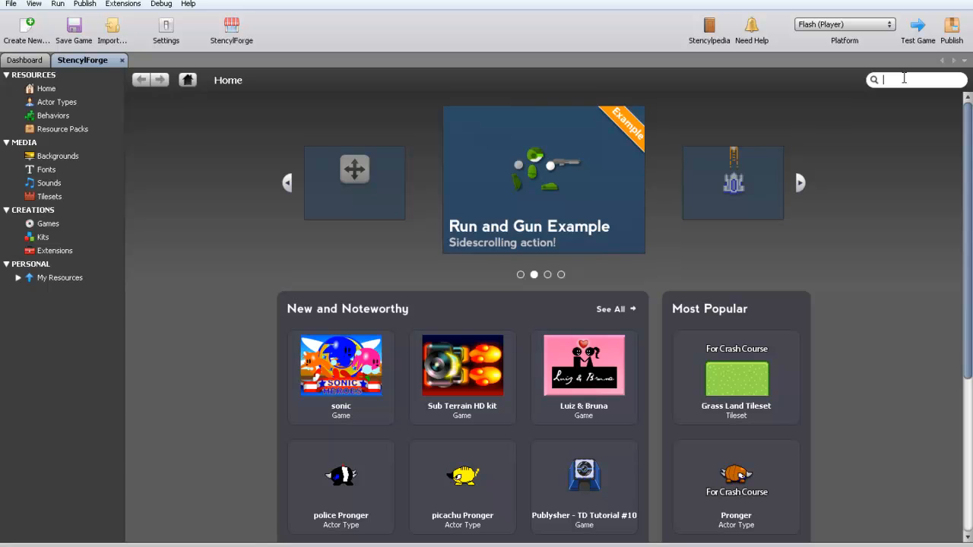
pyautogui.write('hopefulewok')
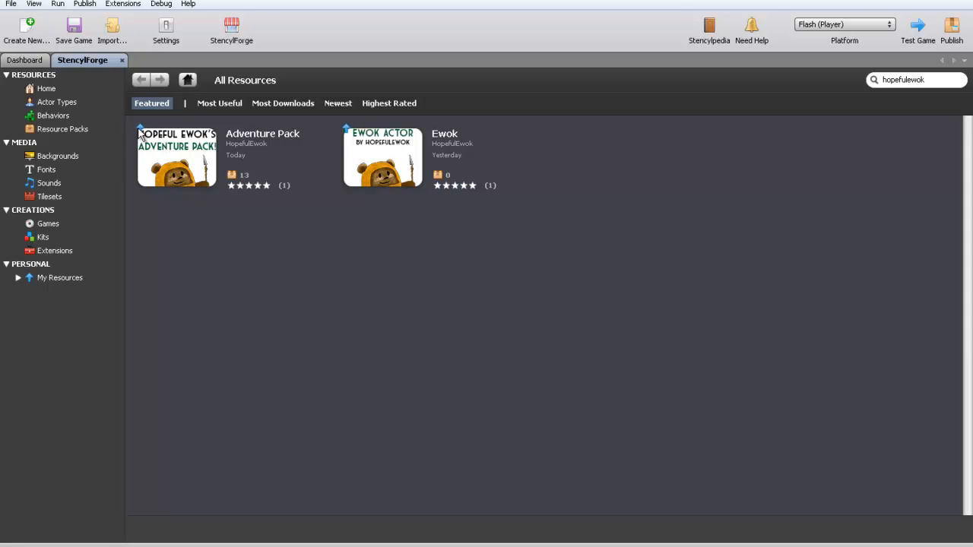
pyautogui.moveTo(216, 185)
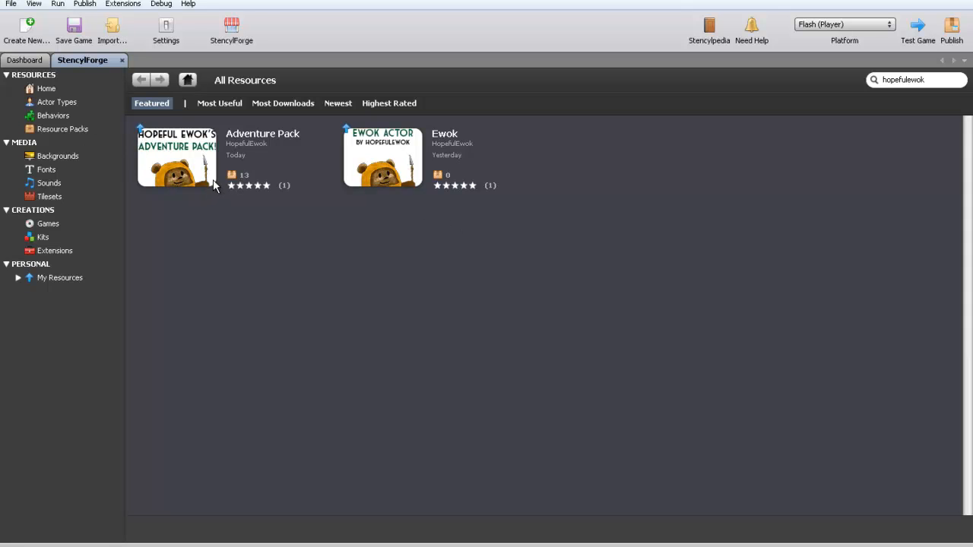
pyautogui.moveTo(380, 155)
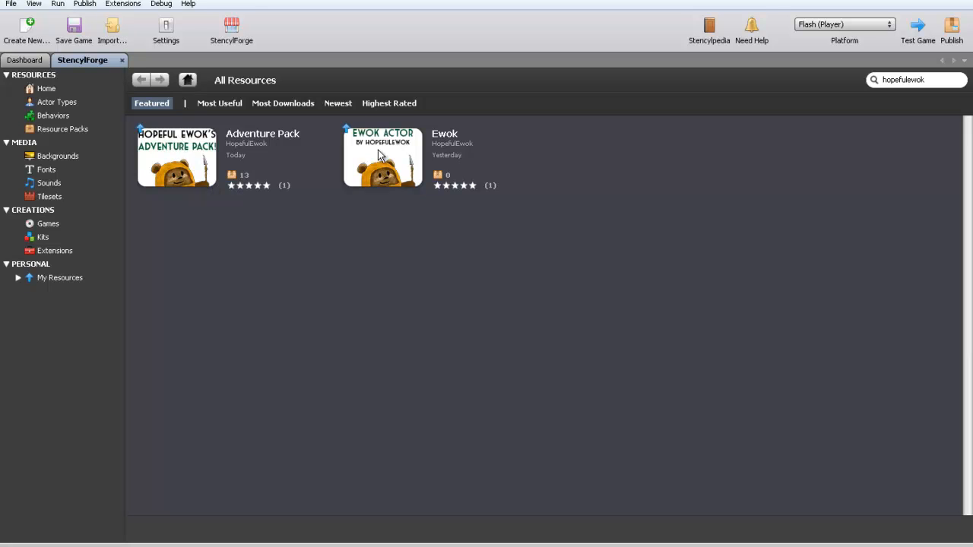
pyautogui.click(176, 155)
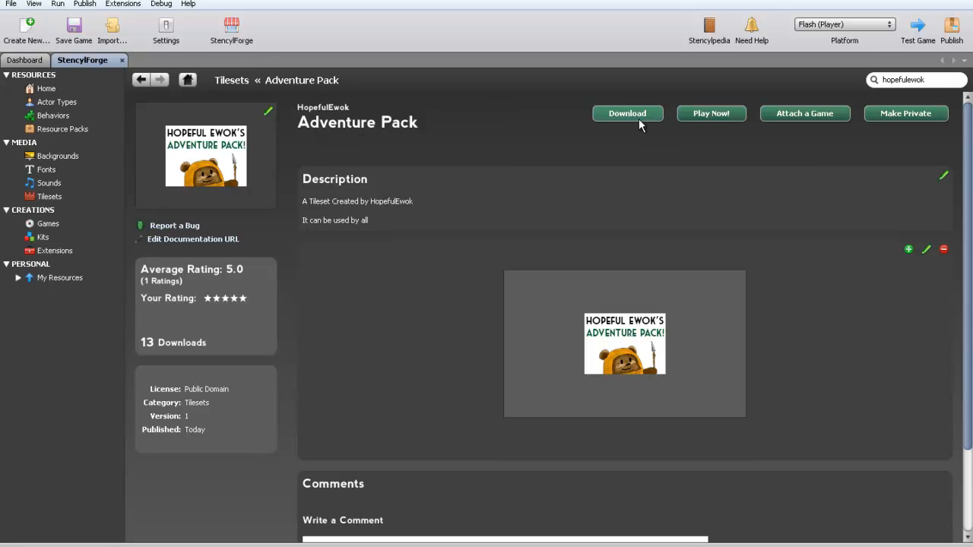
# Download Adventure Pack and remove the only frame of the brick tile in row 13
pyautogui.click(627, 113)
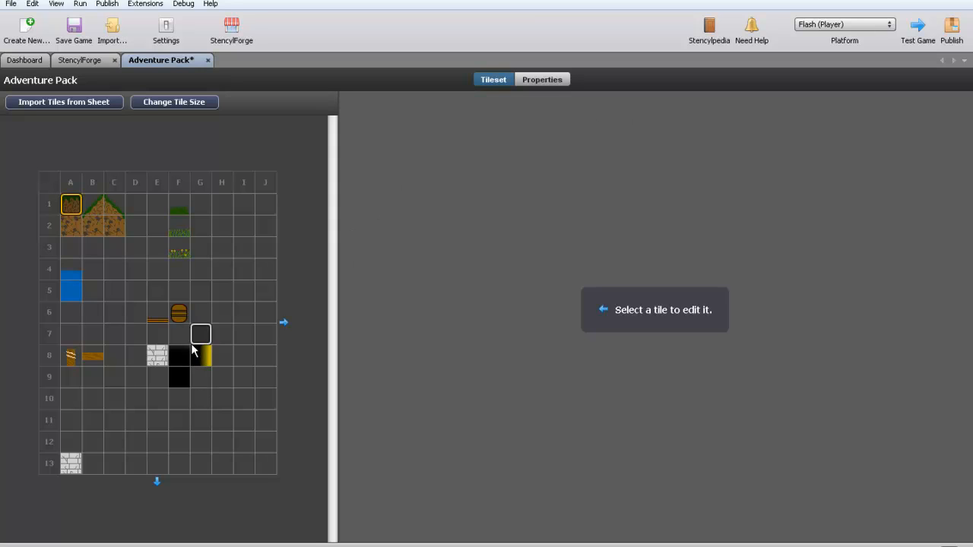
pyautogui.click(179, 377)
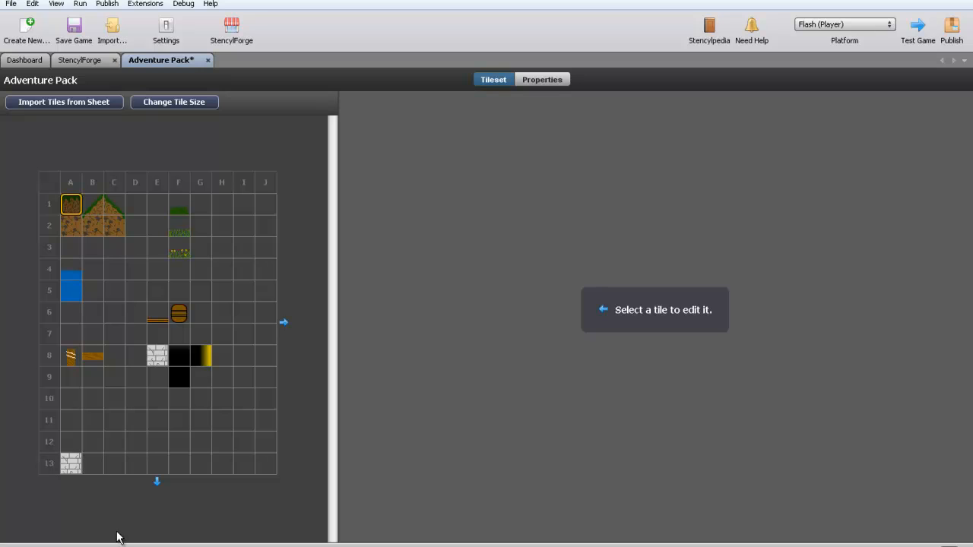
pyautogui.click(70, 453)
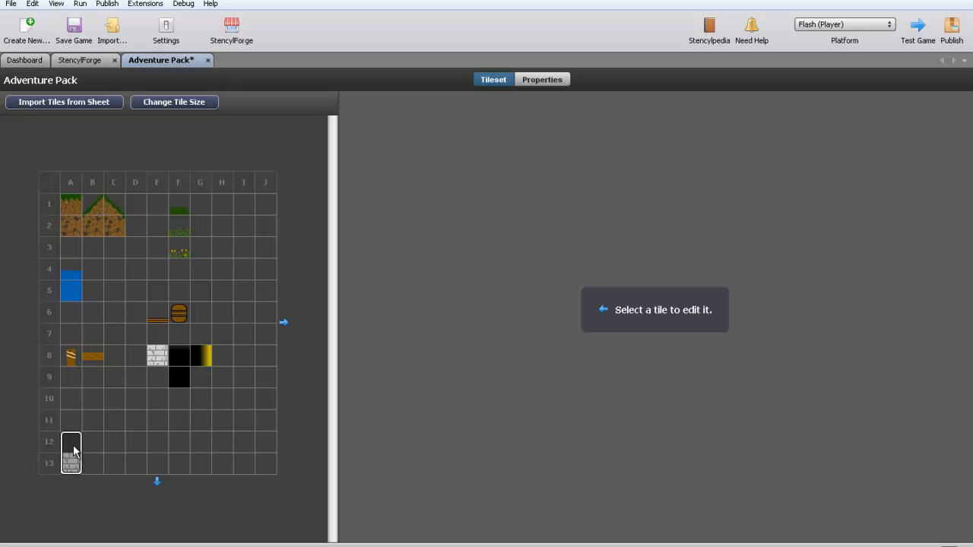
pyautogui.click(156, 356)
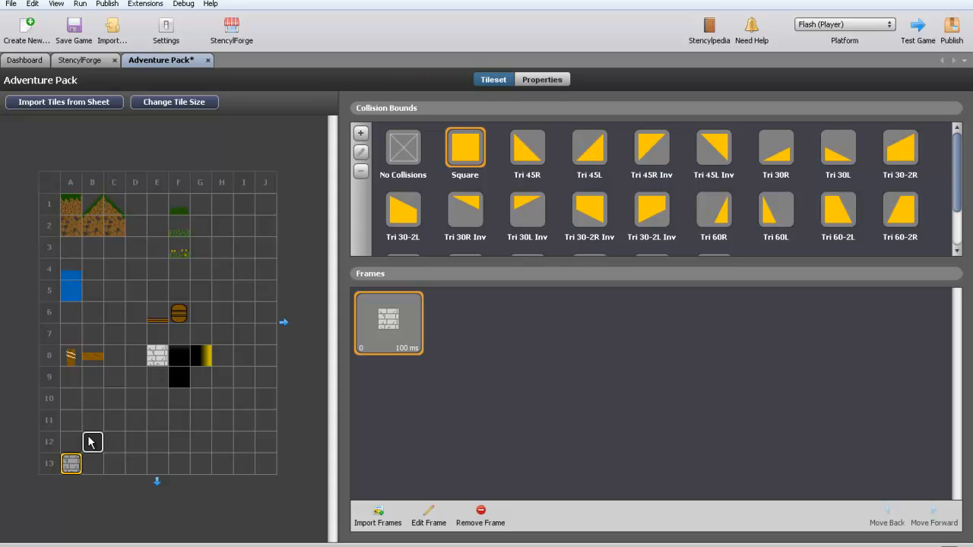
pyautogui.moveTo(433, 522)
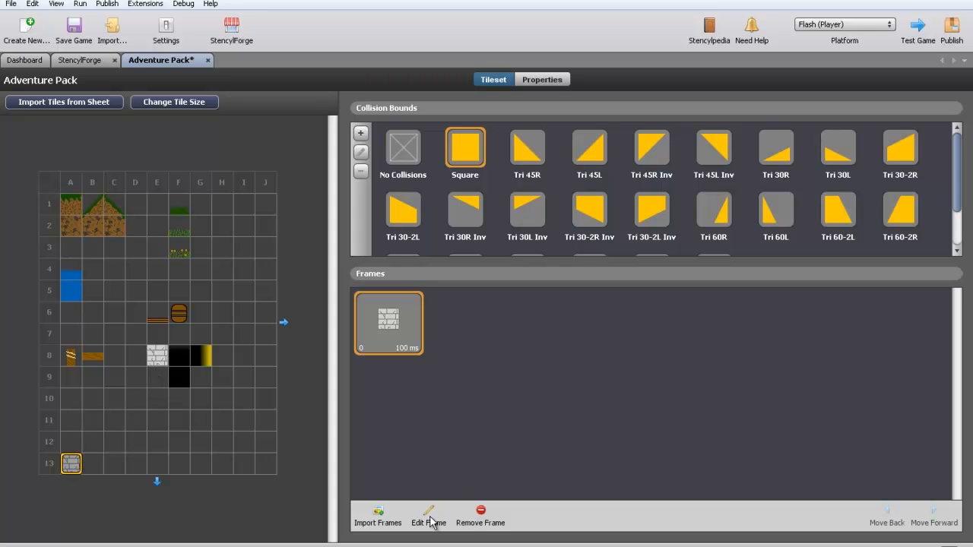
pyautogui.click(481, 517)
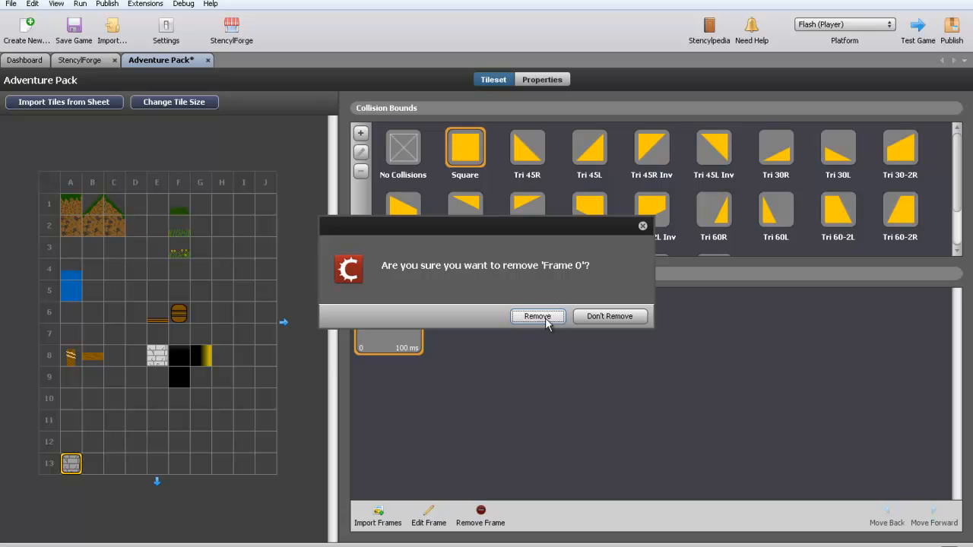
pyautogui.click(537, 316)
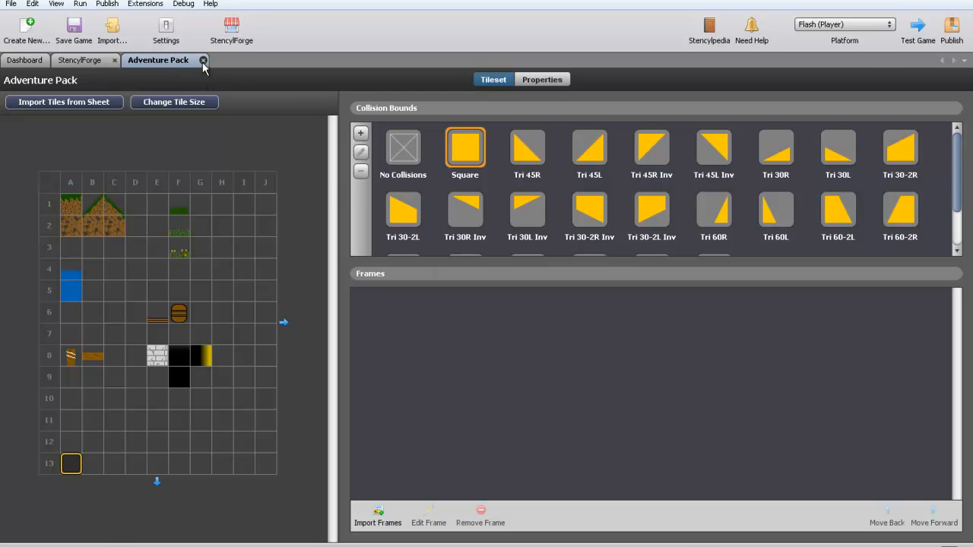
# Close the Adventure Pack editor and delete the Forest tileset from the project
pyautogui.click(204, 61)
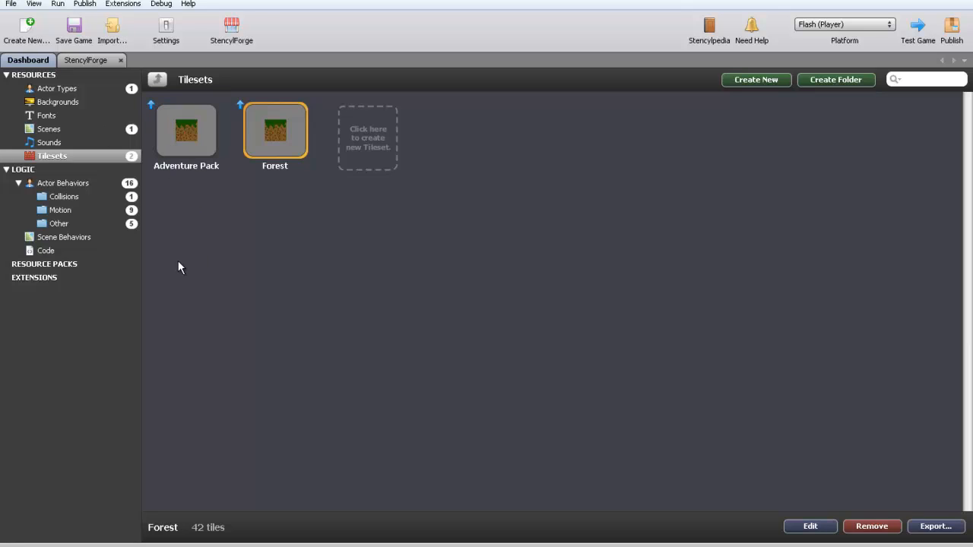
pyautogui.click(871, 526)
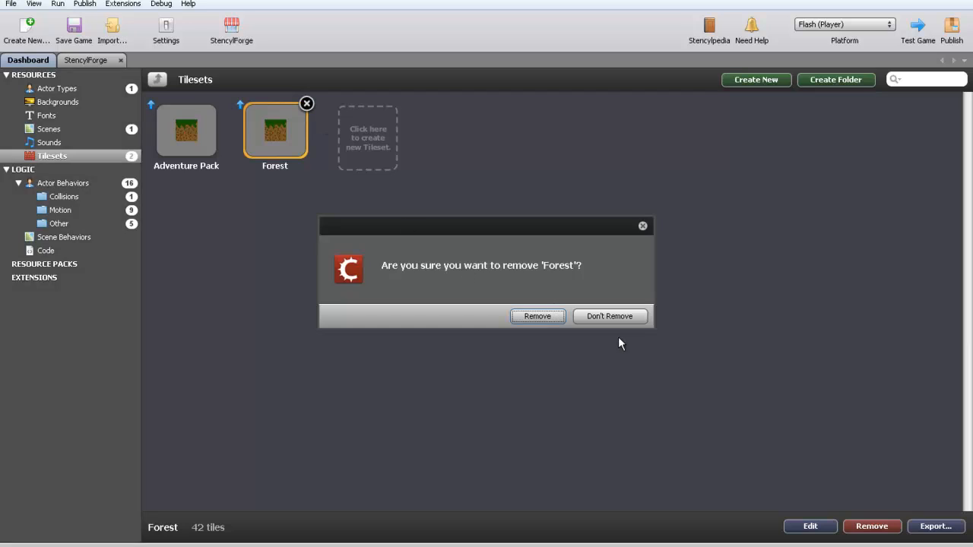
pyautogui.click(538, 316)
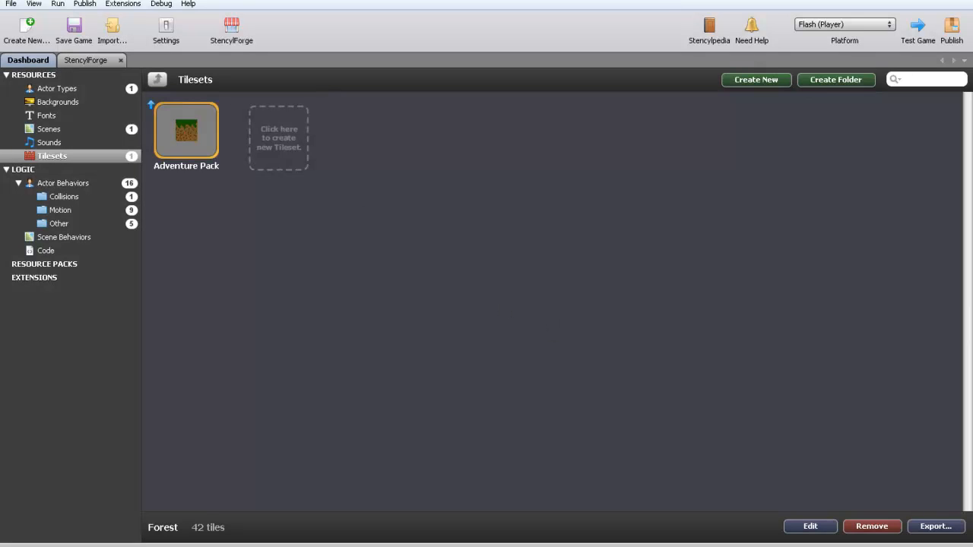
pyautogui.moveTo(83, 196)
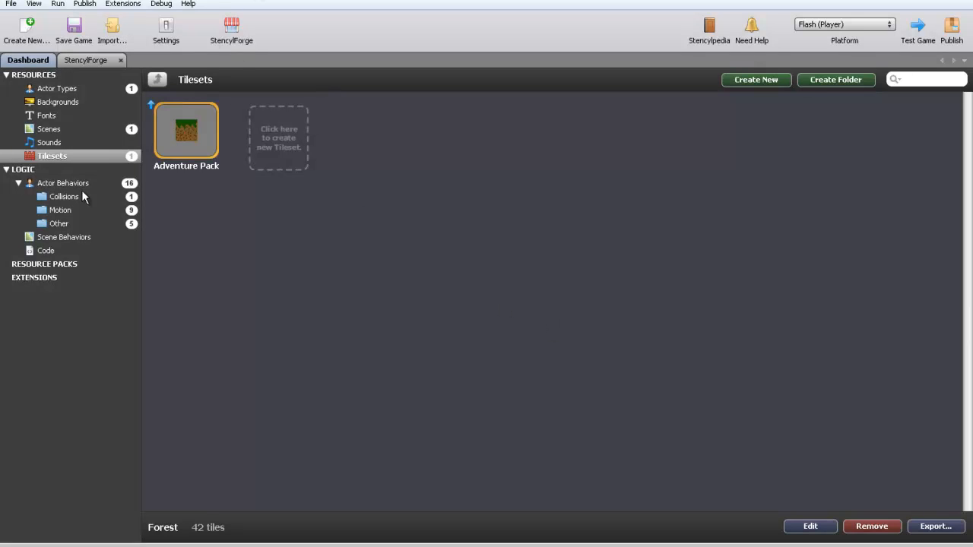
# Reopen Adventure Pack and give the first row-8 tile the Barrel collision shape
pyautogui.doubleClick(185, 130)
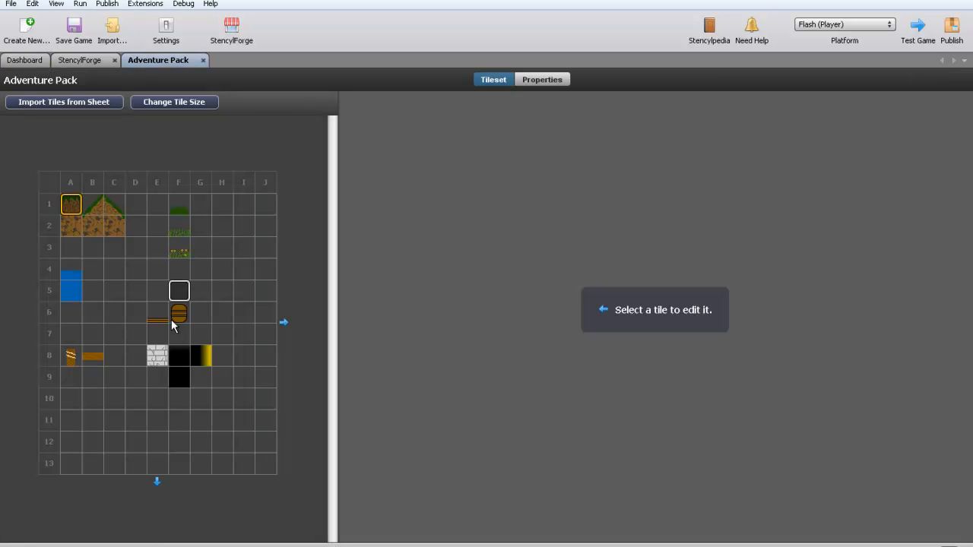
pyautogui.click(70, 356)
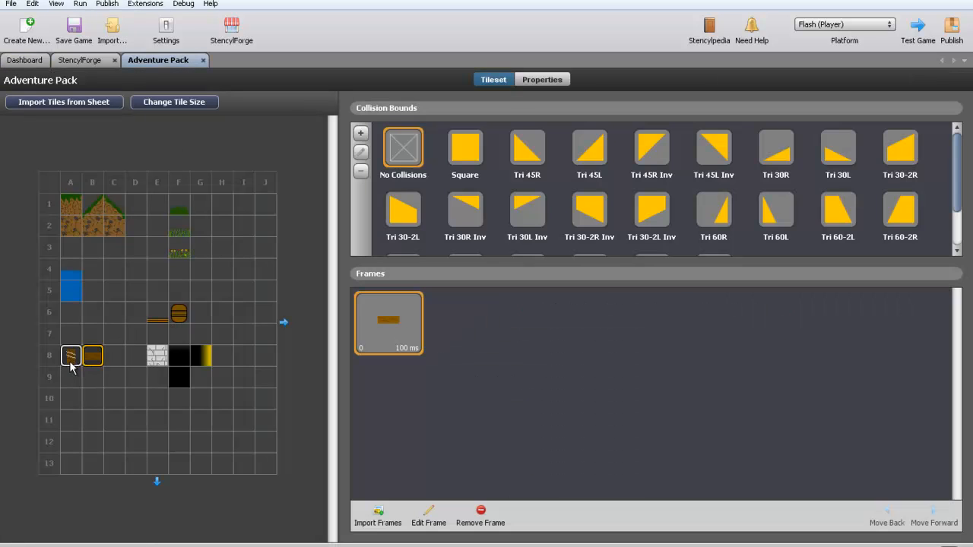
pyautogui.scroll(-3)
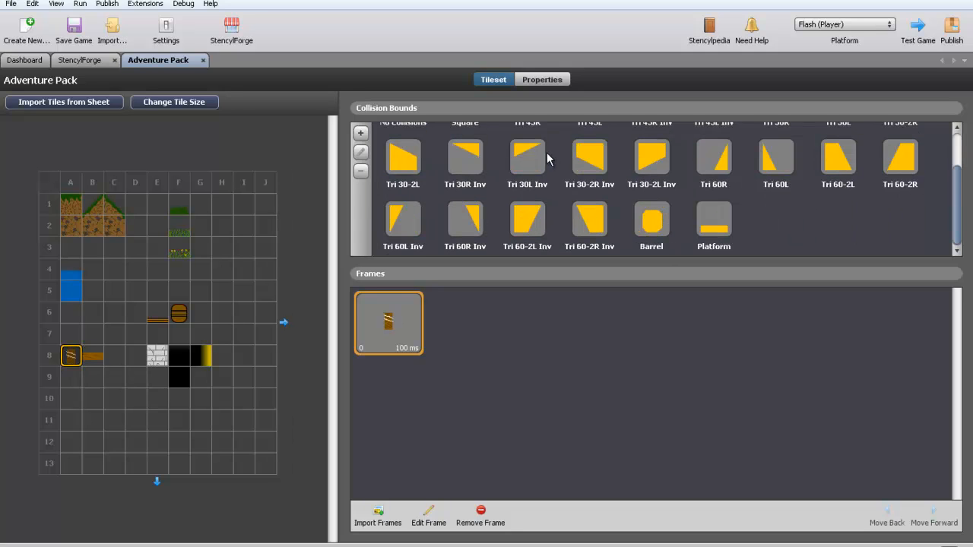
pyautogui.moveTo(471, 266)
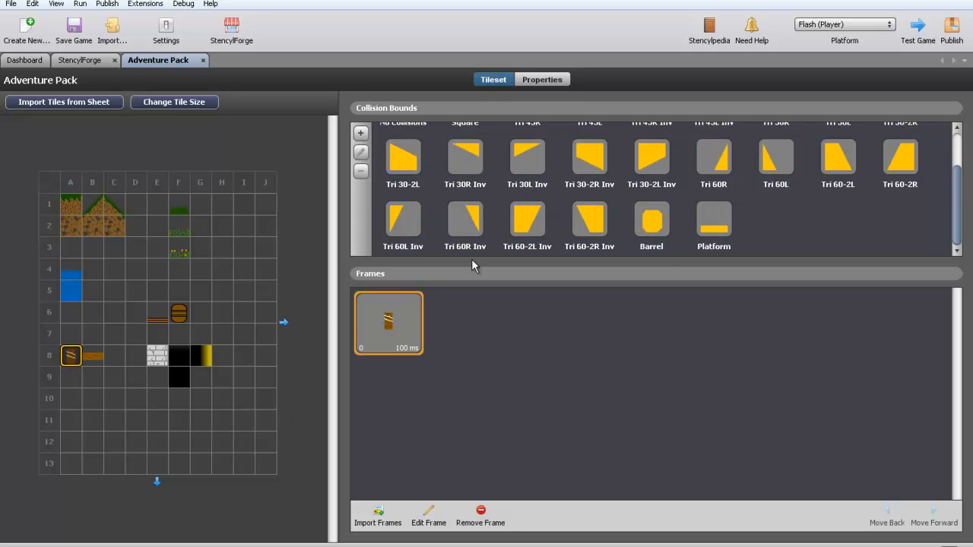
pyautogui.click(713, 222)
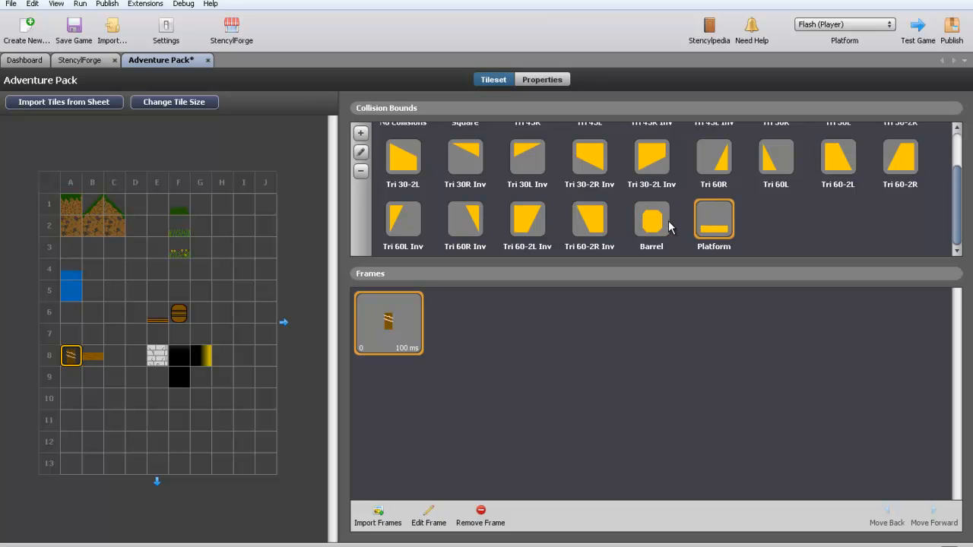
pyautogui.click(650, 222)
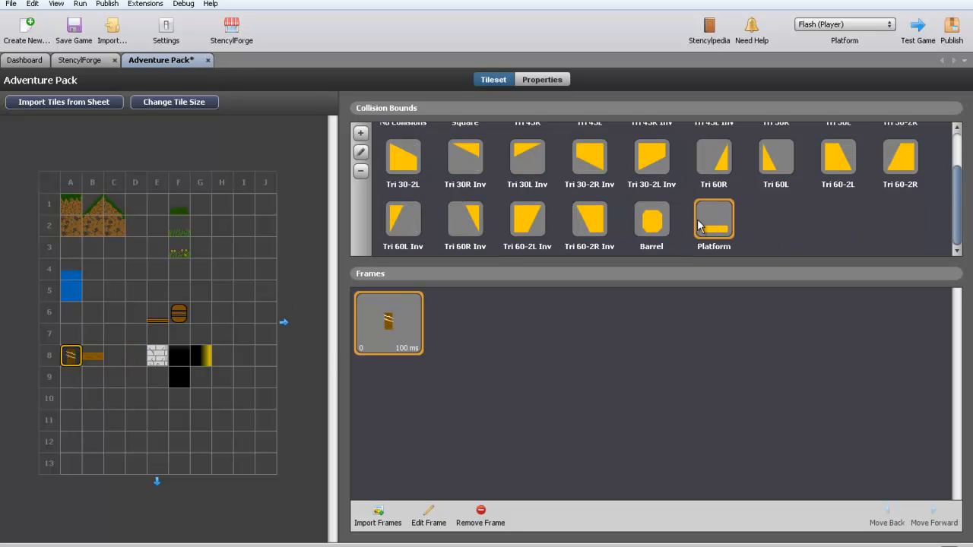
pyautogui.click(651, 220)
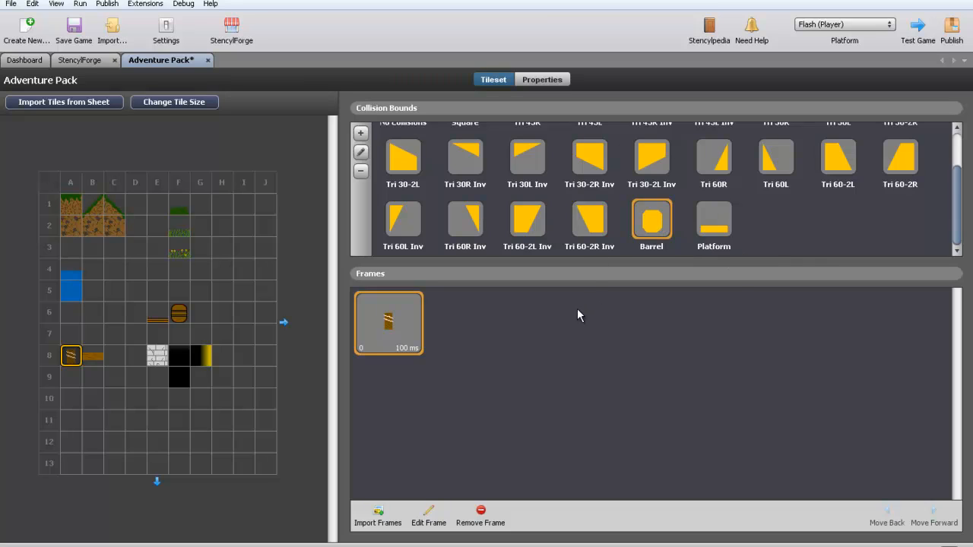
pyautogui.moveTo(571, 256)
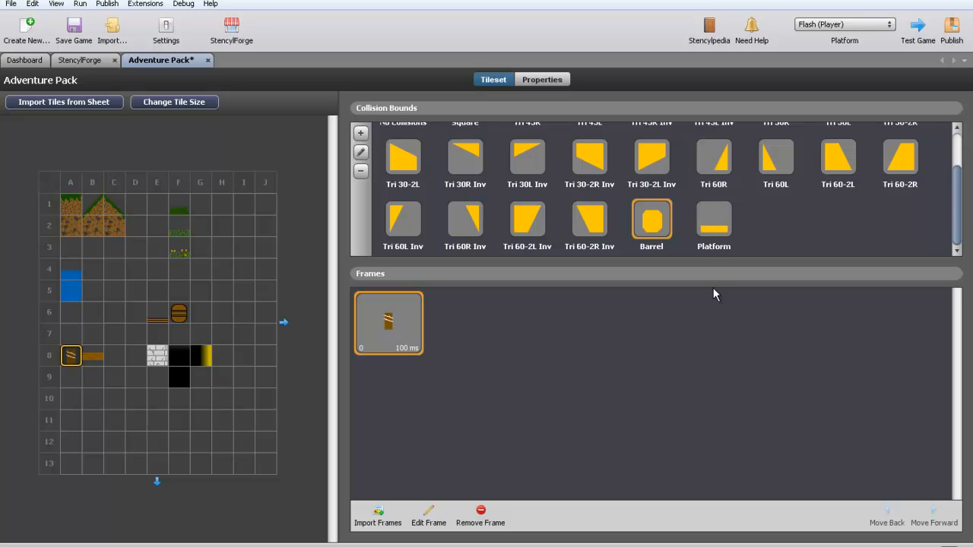
pyautogui.moveTo(678, 257)
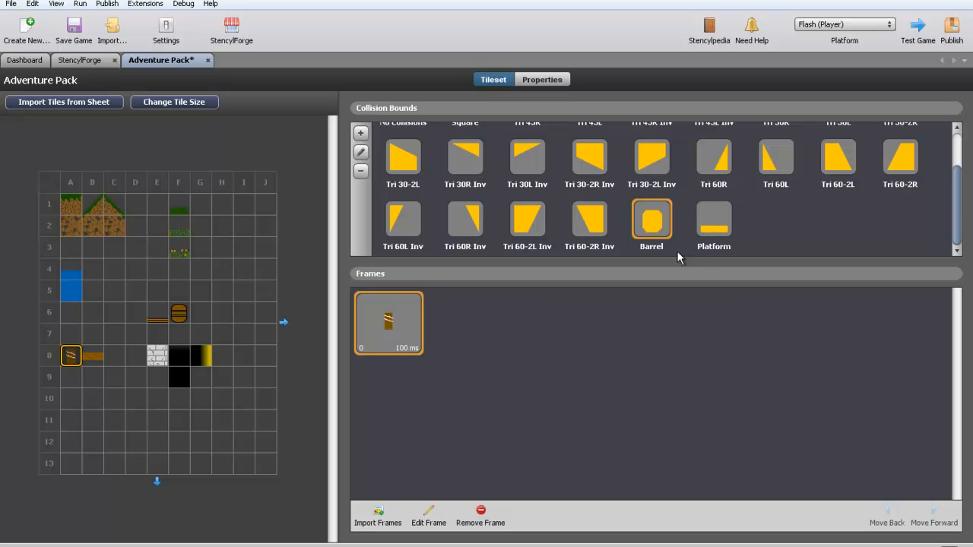
# Give the bridge plank tile the Platform collision shape and save the game
pyautogui.click(70, 356)
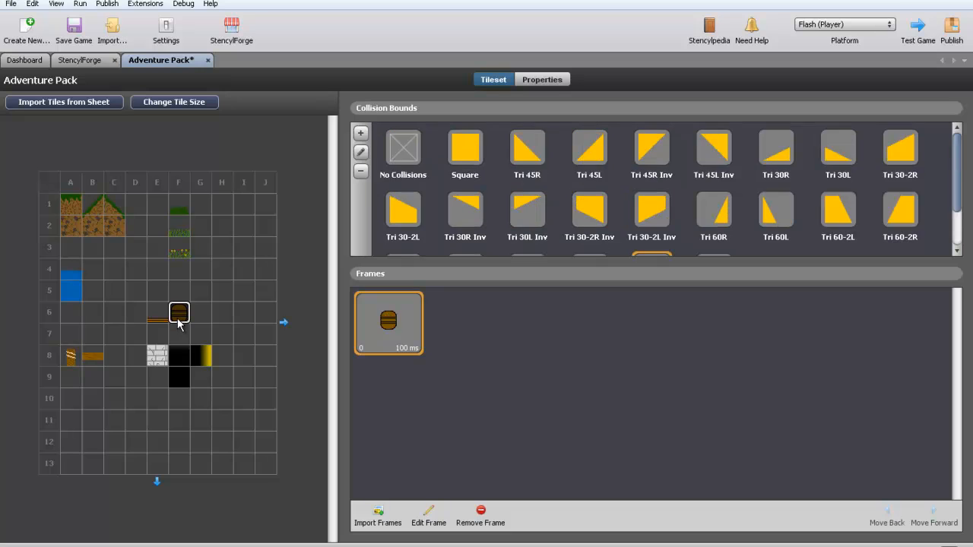
pyautogui.scroll(-3)
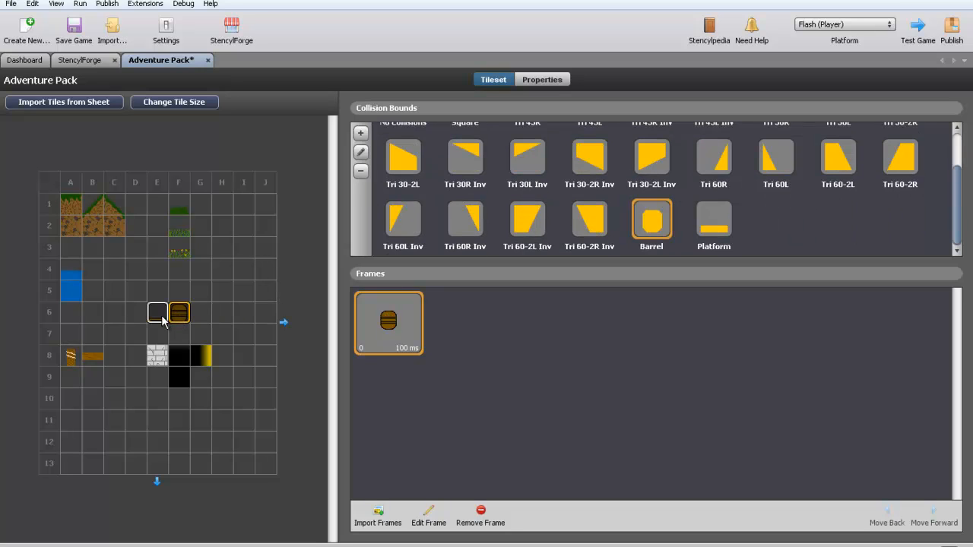
pyautogui.click(713, 221)
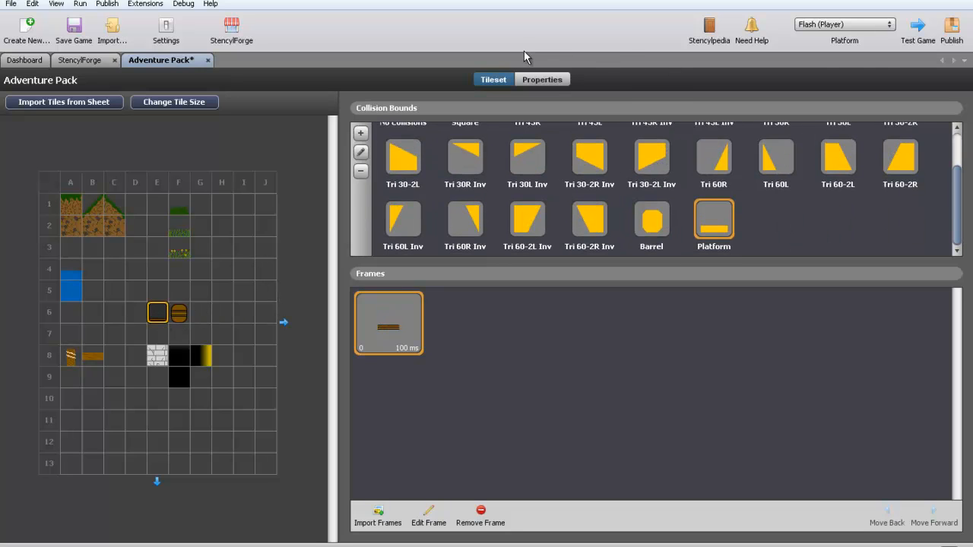
pyautogui.click(918, 30)
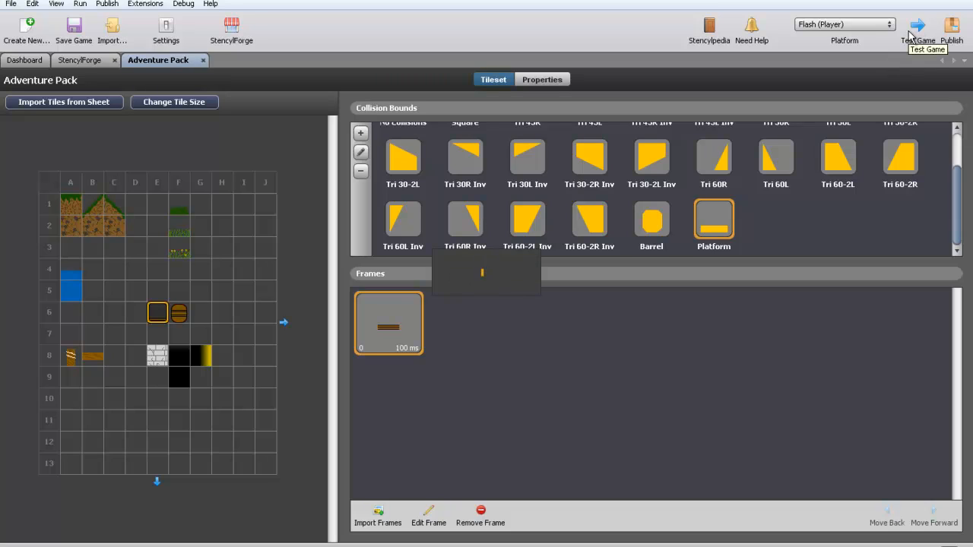
# Test-run the game in Flash Player, close it and return to the Dashboard's tilesets
pyautogui.click(918, 28)
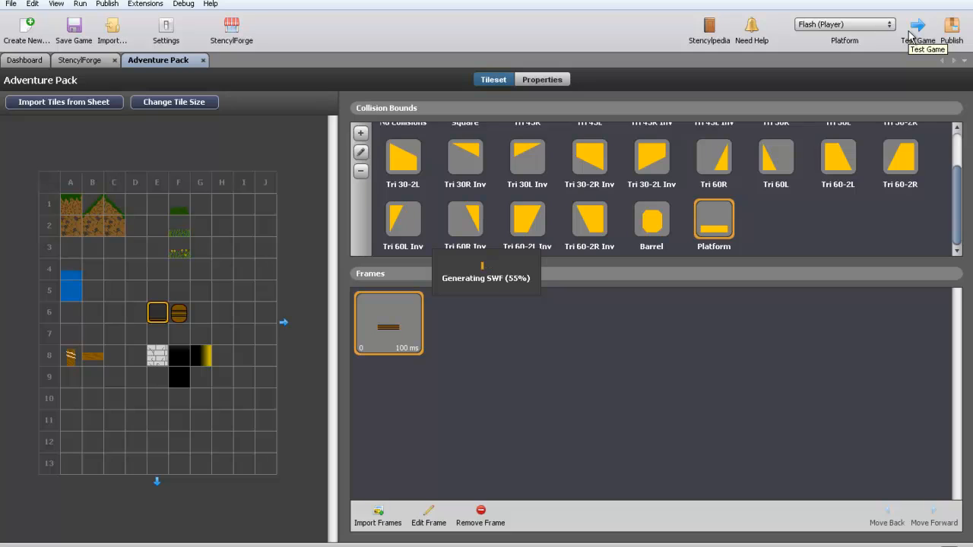
pyautogui.click(924, 30)
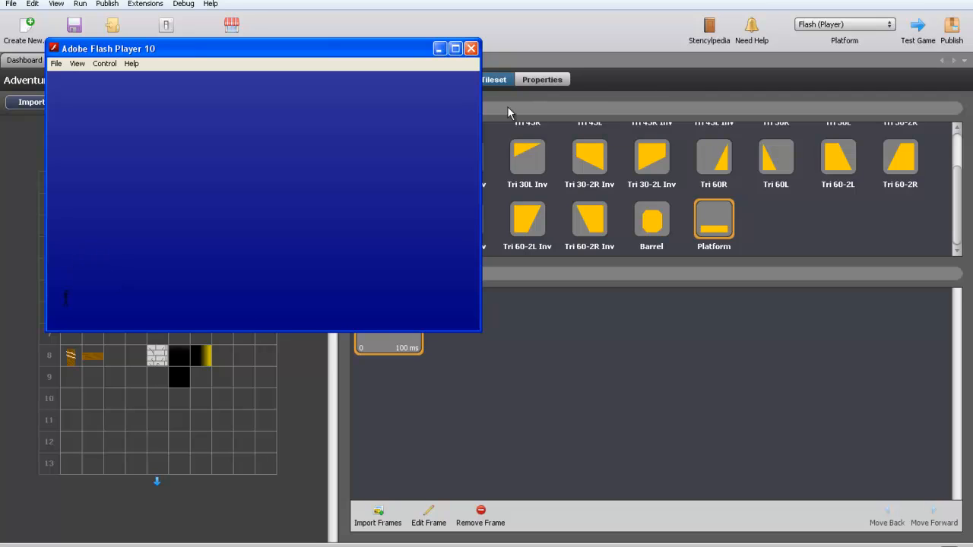
pyautogui.click(471, 47)
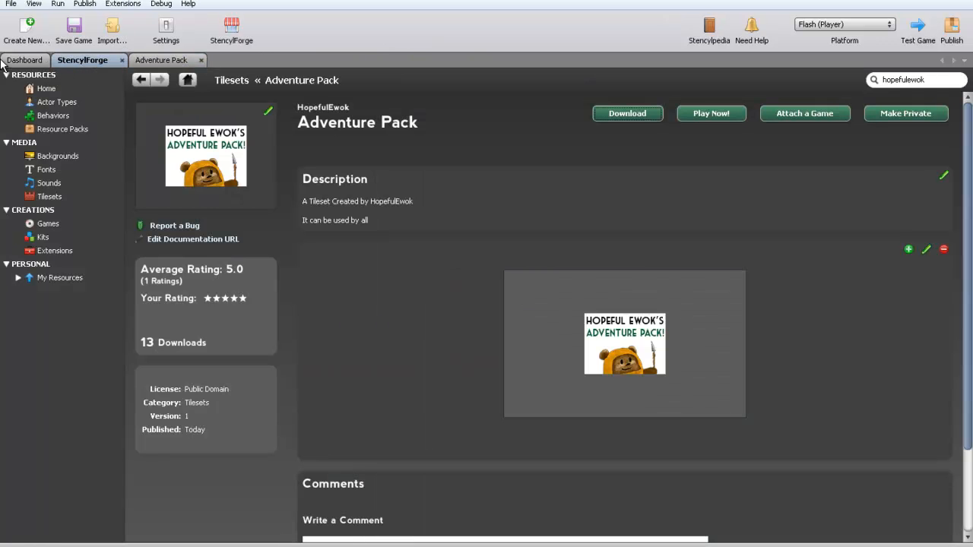
pyautogui.click(24, 61)
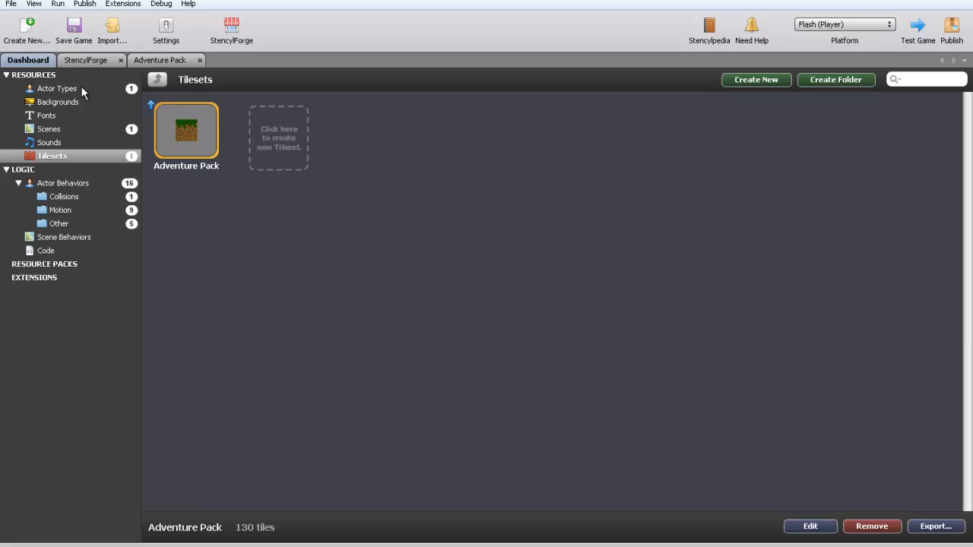
# Open Scene 1 from the Scenes list and delete its Layer 1
pyautogui.click(49, 128)
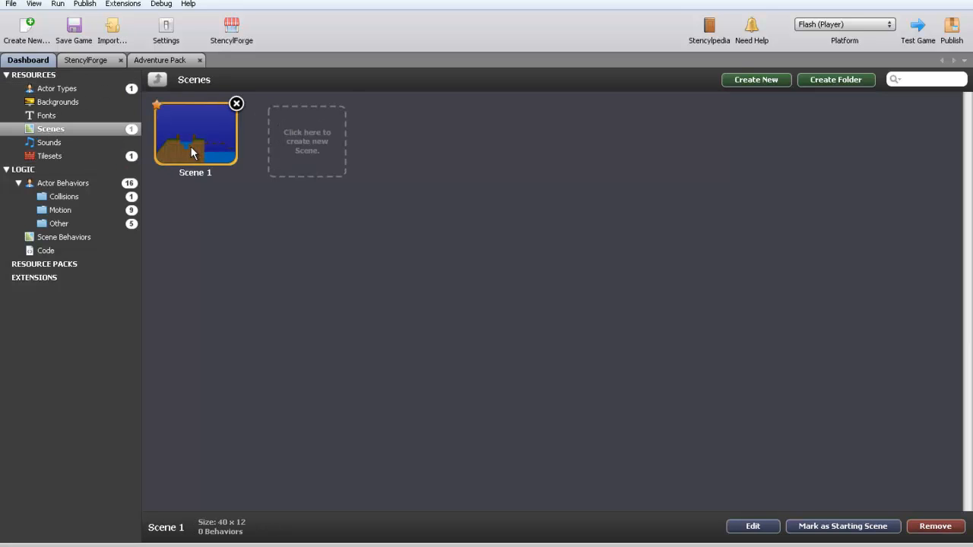
pyautogui.doubleClick(194, 134)
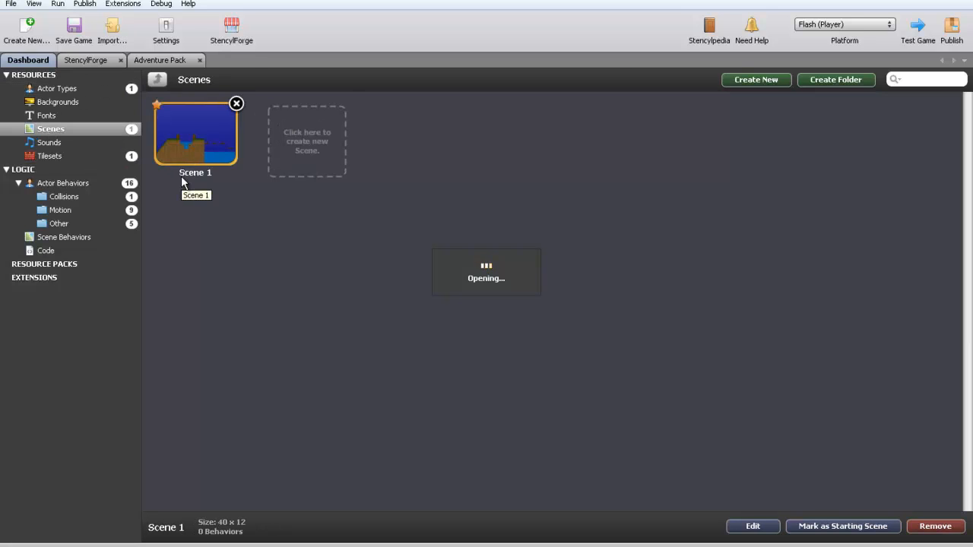
pyautogui.doubleClick(194, 134)
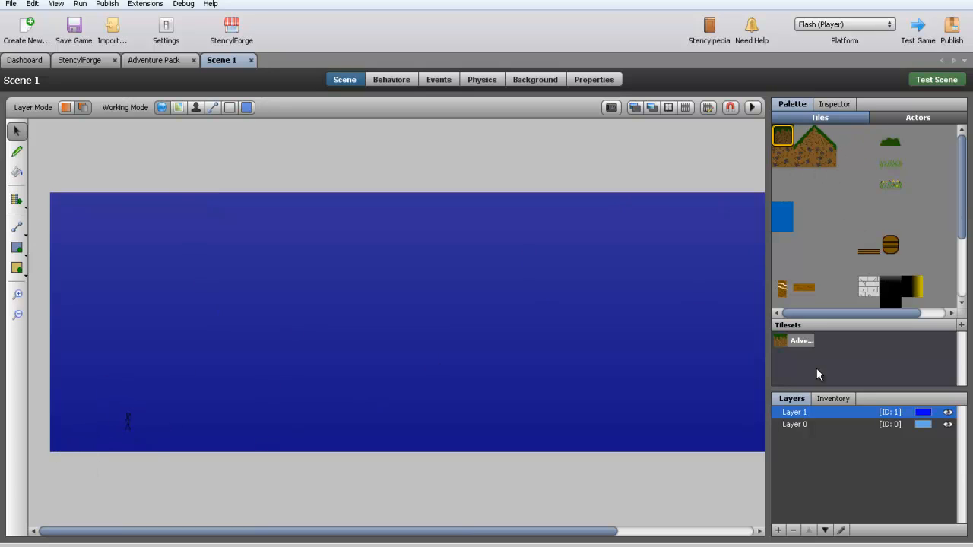
pyautogui.click(793, 424)
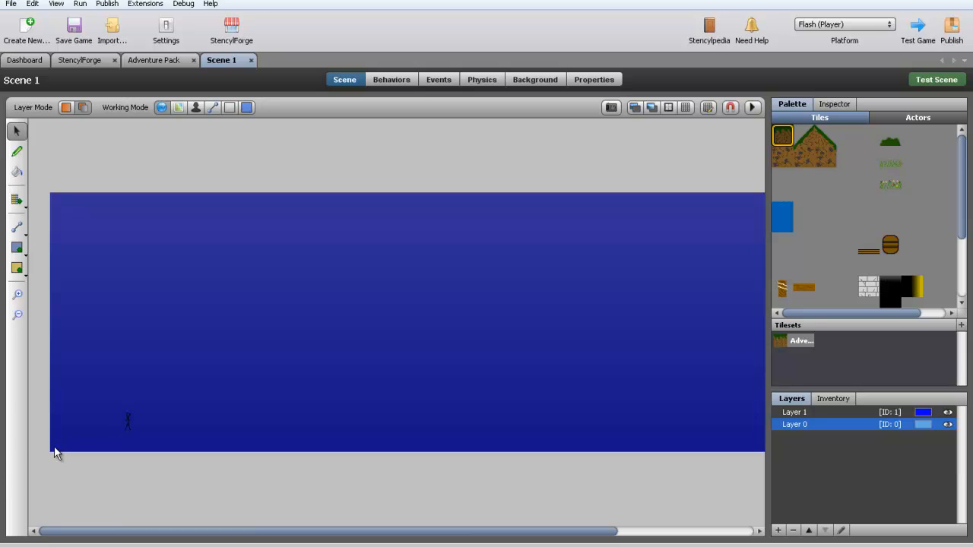
pyautogui.click(794, 412)
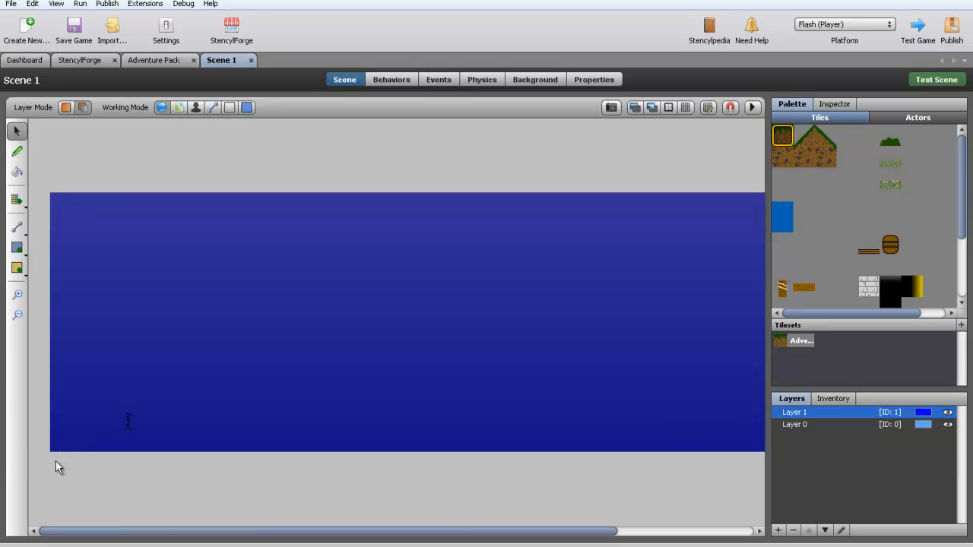
pyautogui.click(791, 529)
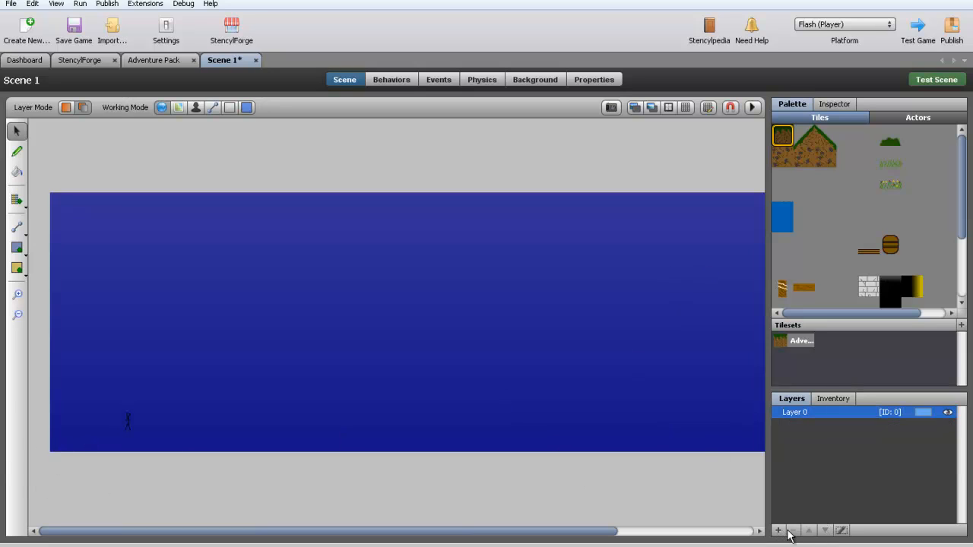
pyautogui.moveTo(58, 447)
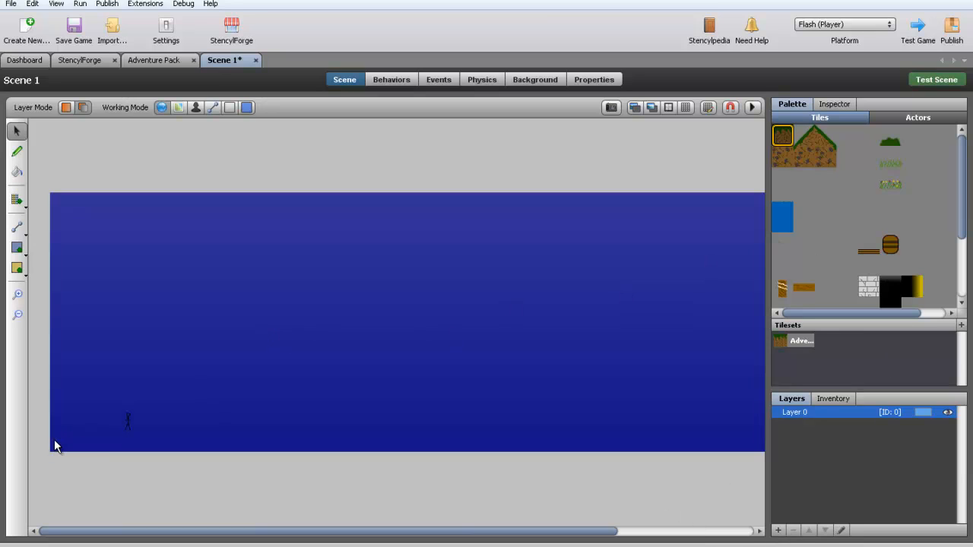
pyautogui.moveTo(33, 231)
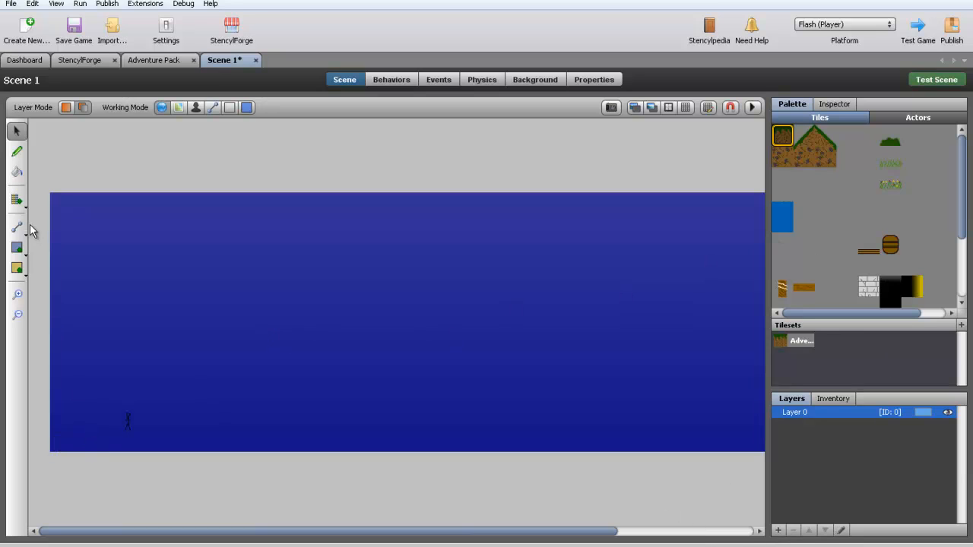
# Paint grassy ground with a hill, then place water tiles beside the hill
pyautogui.moveTo(58, 443); pyautogui.dragTo(243, 442)
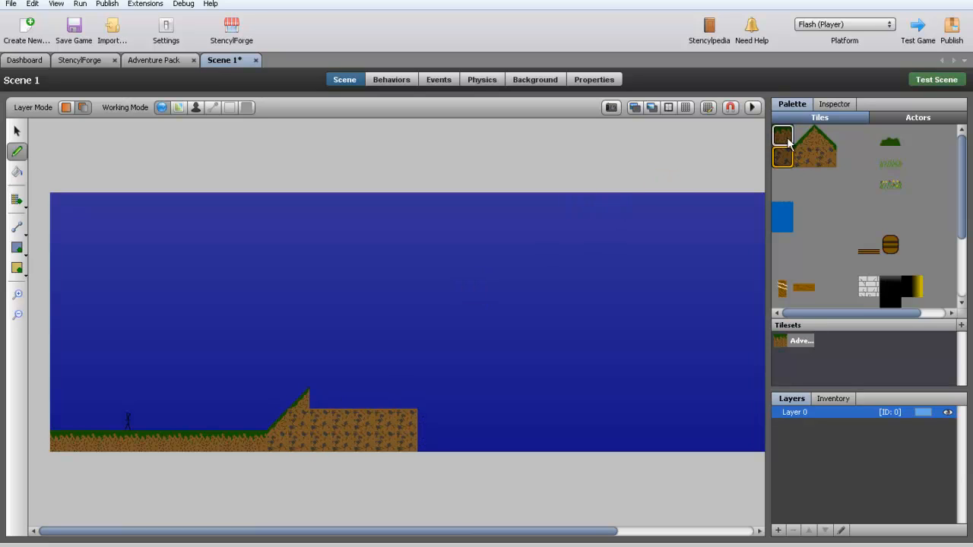
pyautogui.click(781, 135)
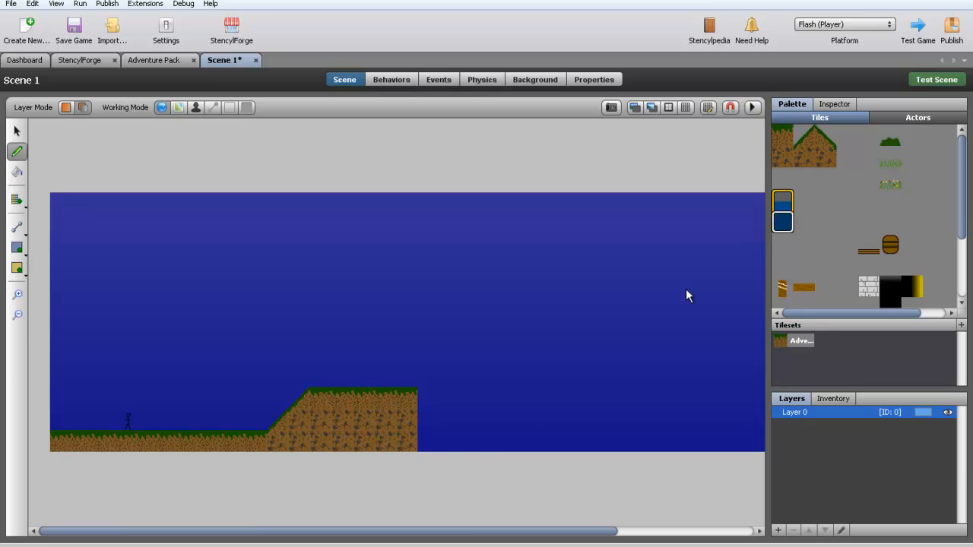
pyautogui.click(449, 437)
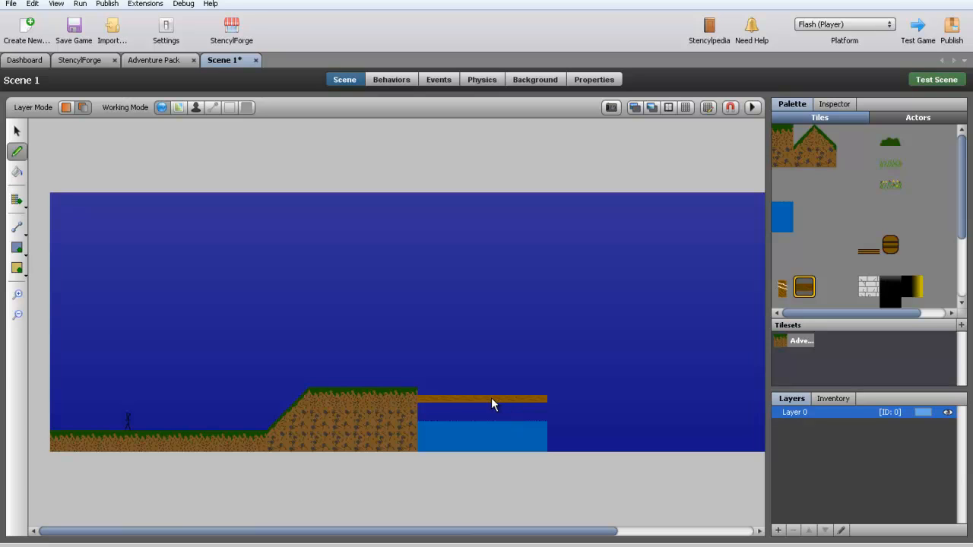
pyautogui.moveTo(167, 59)
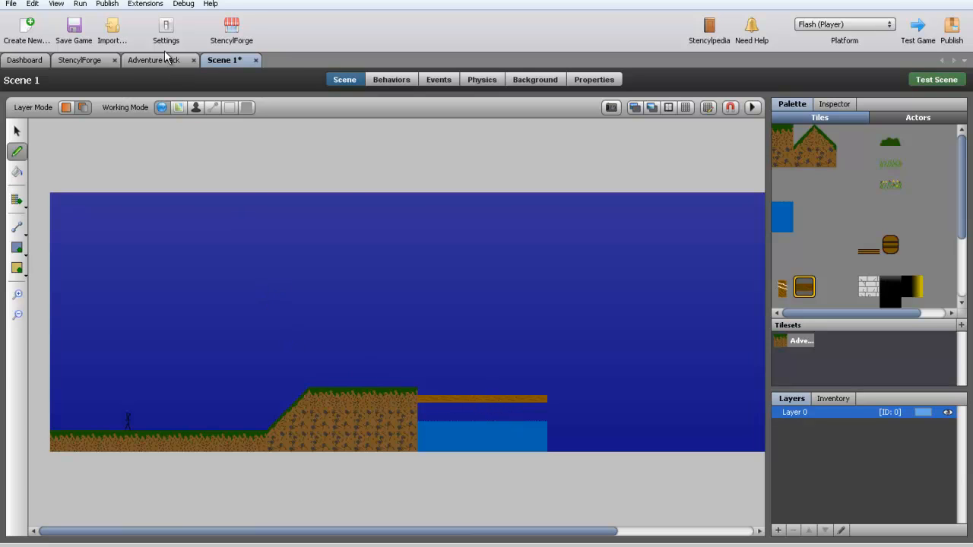
# Check the Adventure Pack tileset, then return to Scene 1 to add the bank and bridge posts
pyautogui.click(153, 60)
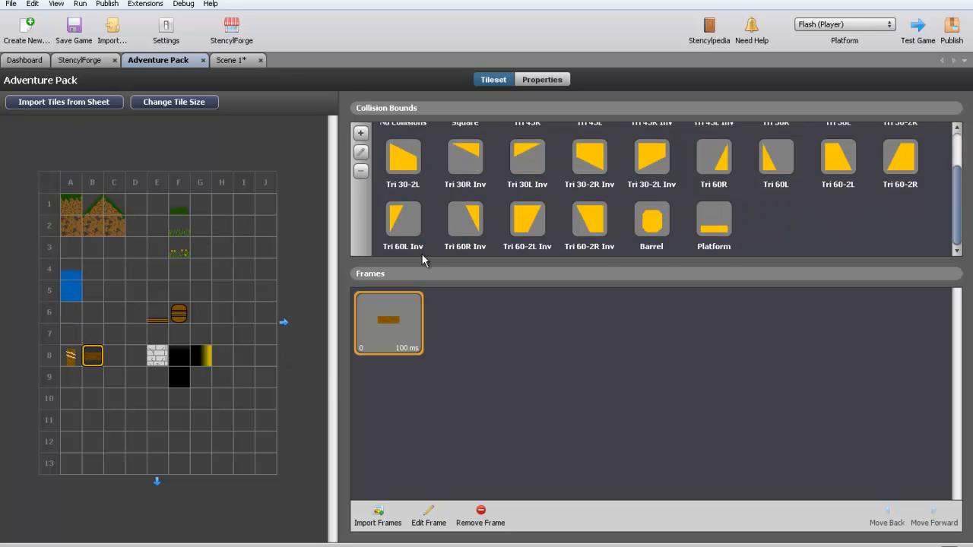
pyautogui.click(231, 61)
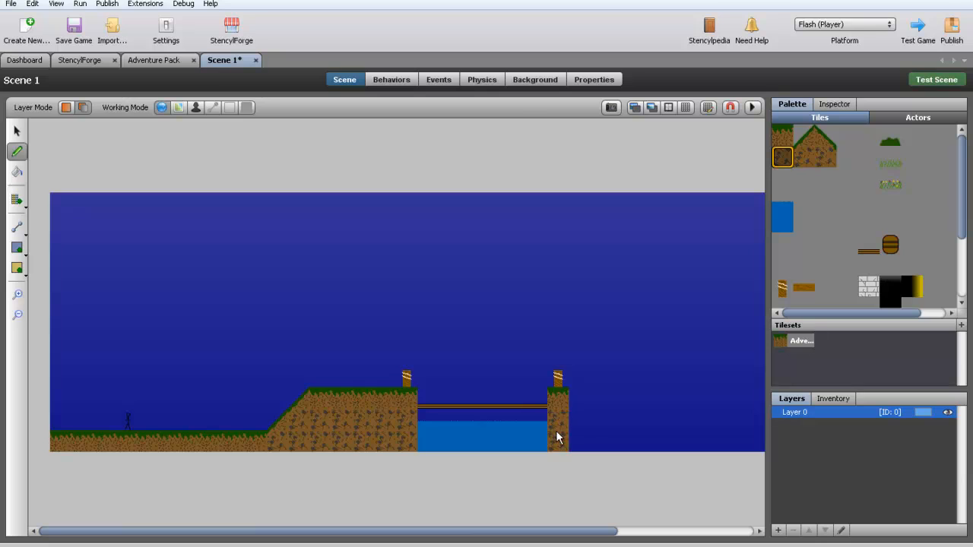
# Save Scene 1 with the widened right bank and launch a scene test
pyautogui.click(781, 135)
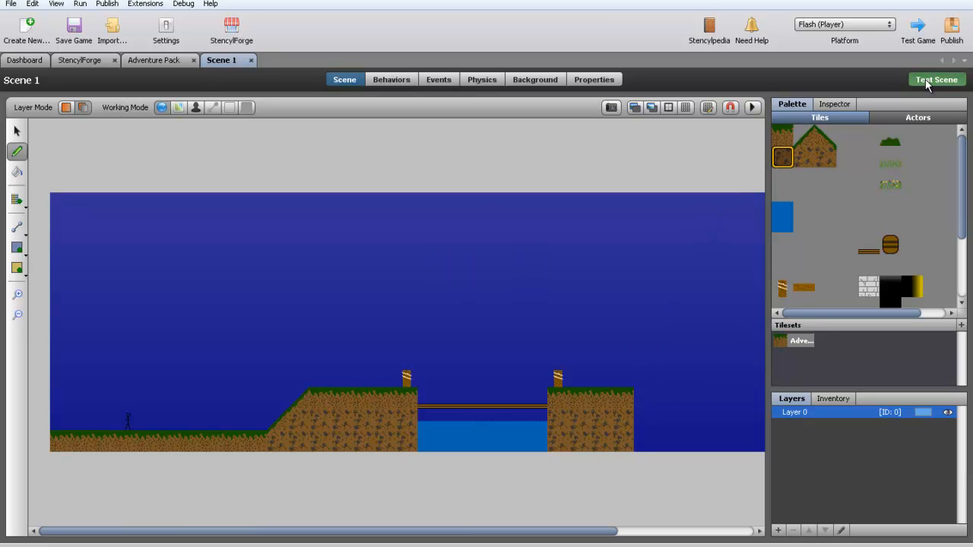
pyautogui.click(936, 79)
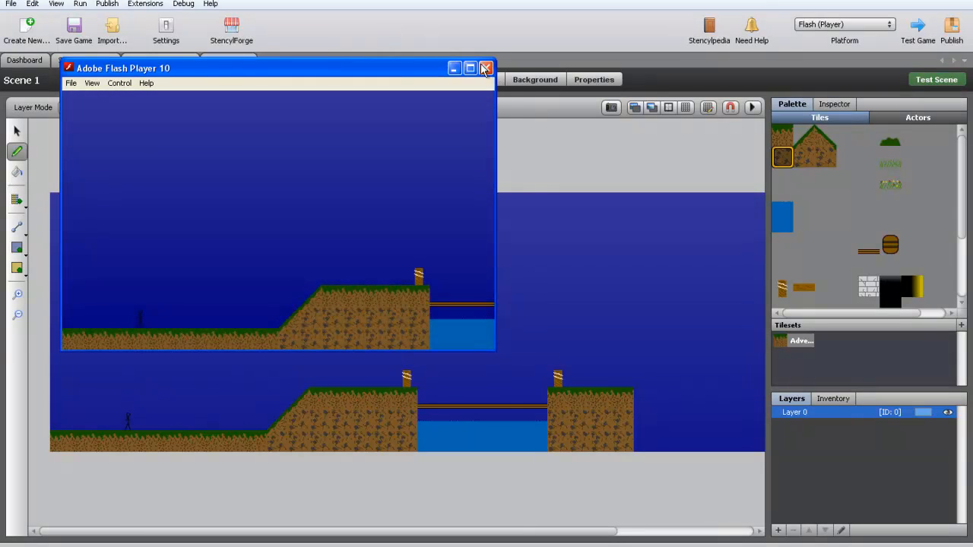
# Close the scene test and set the bridge plank tile to No Collisions
pyautogui.click(487, 68)
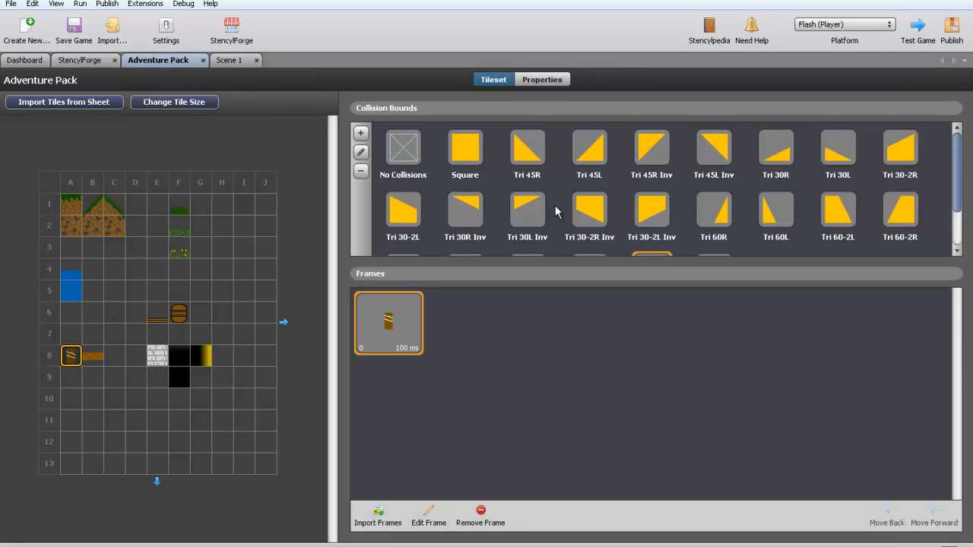
pyautogui.click(403, 146)
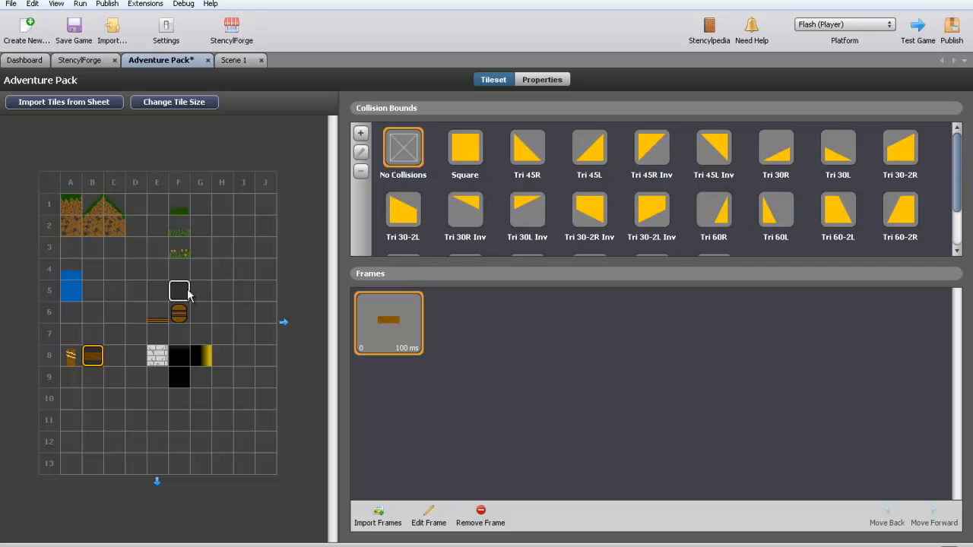
pyautogui.click(92, 355)
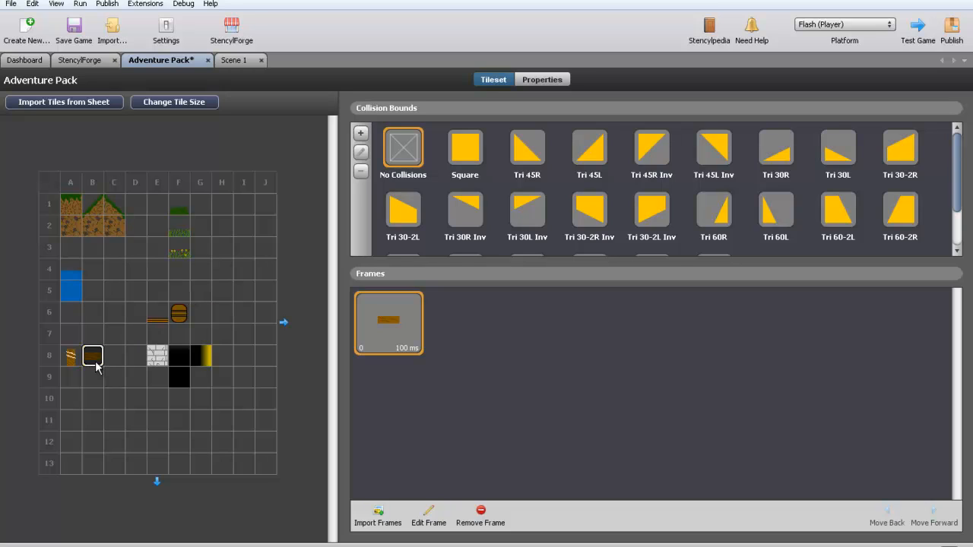
pyautogui.moveTo(98, 366)
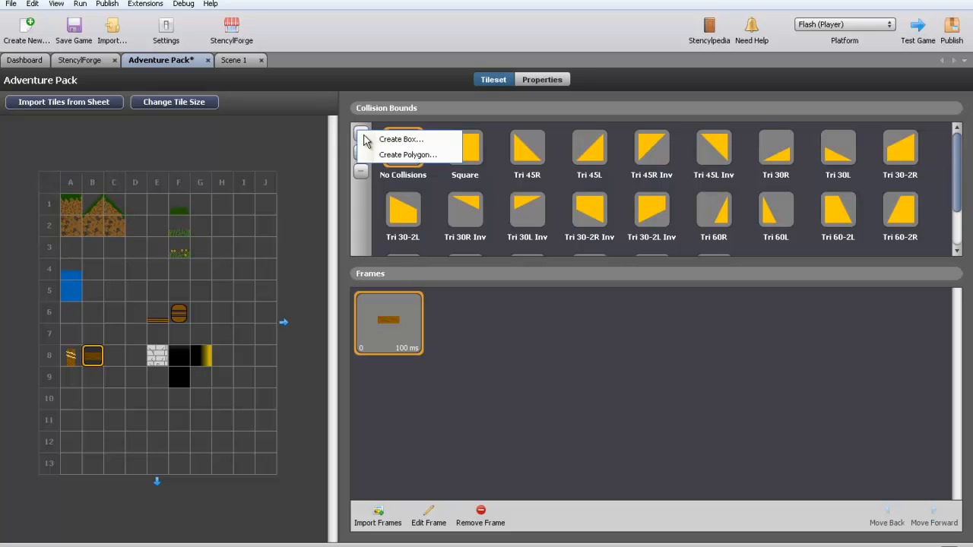
# Start a custom box named Bridge with X 0 and width 100
pyautogui.click(402, 140)
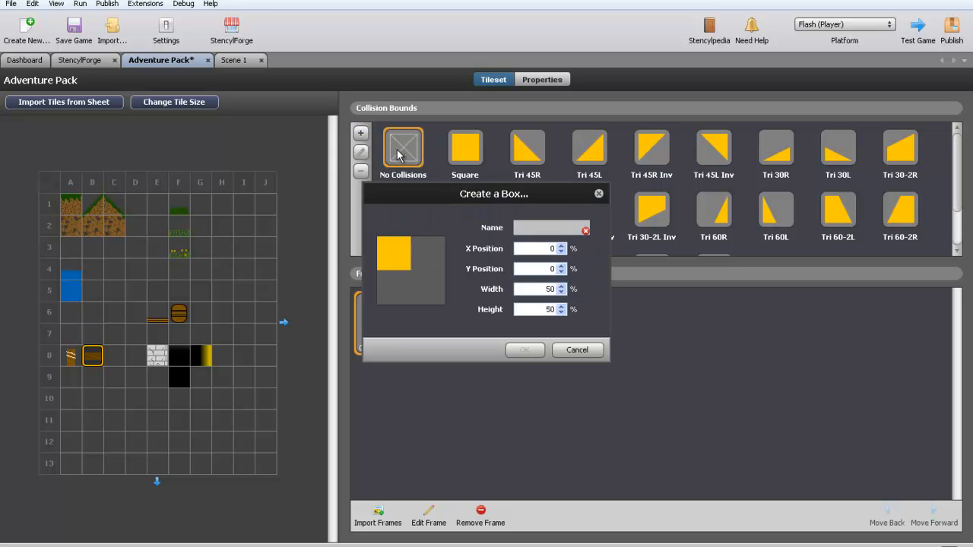
pyautogui.moveTo(418, 169)
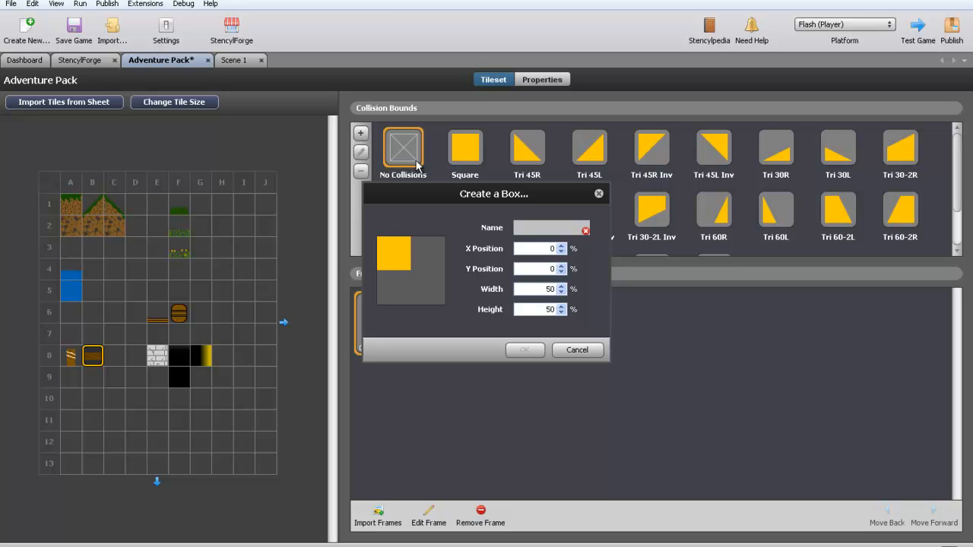
pyautogui.write('B')
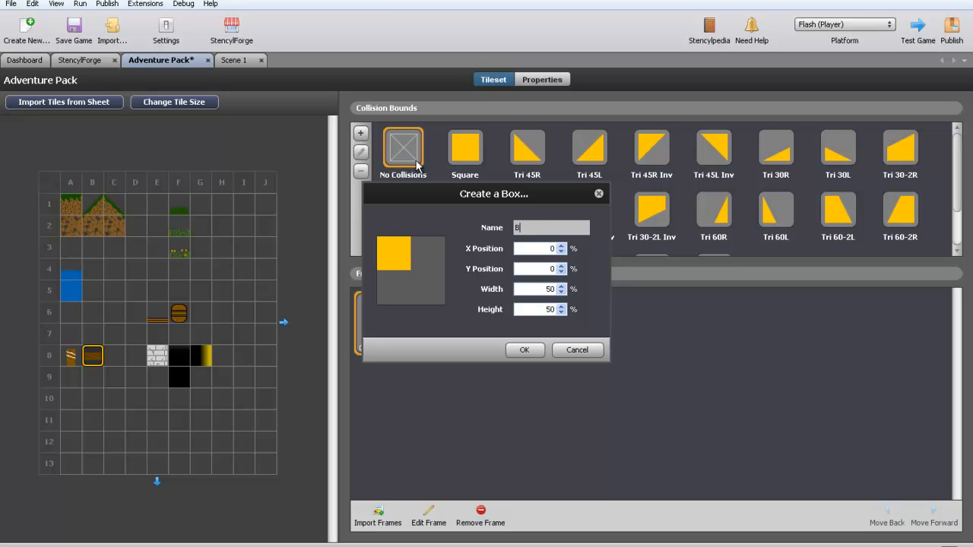
pyautogui.write('ridge')
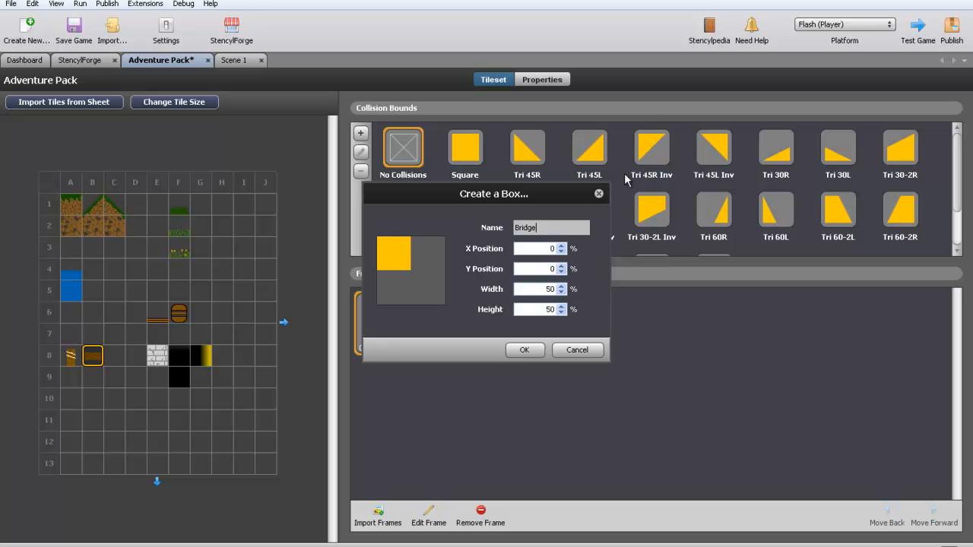
pyautogui.moveTo(482, 269)
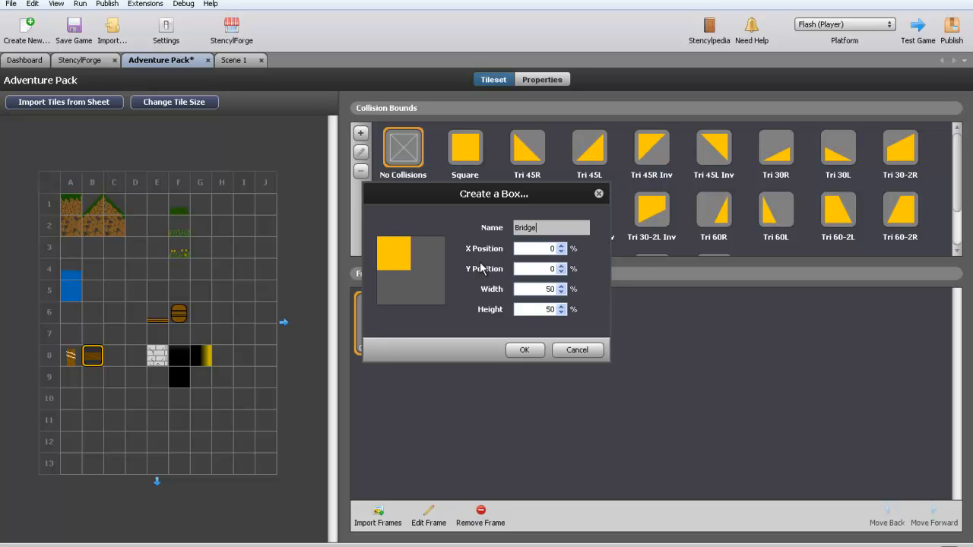
pyautogui.moveTo(562, 259)
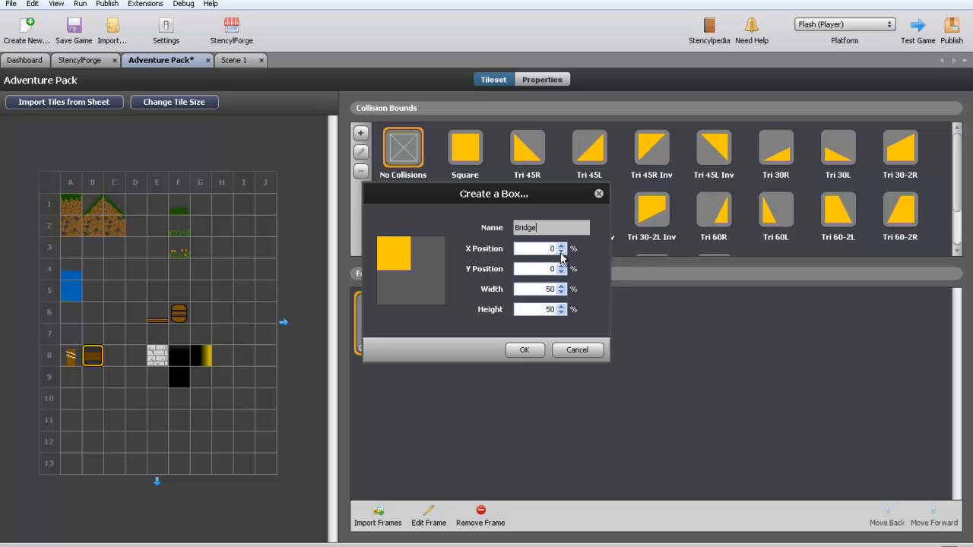
pyautogui.click(562, 246)
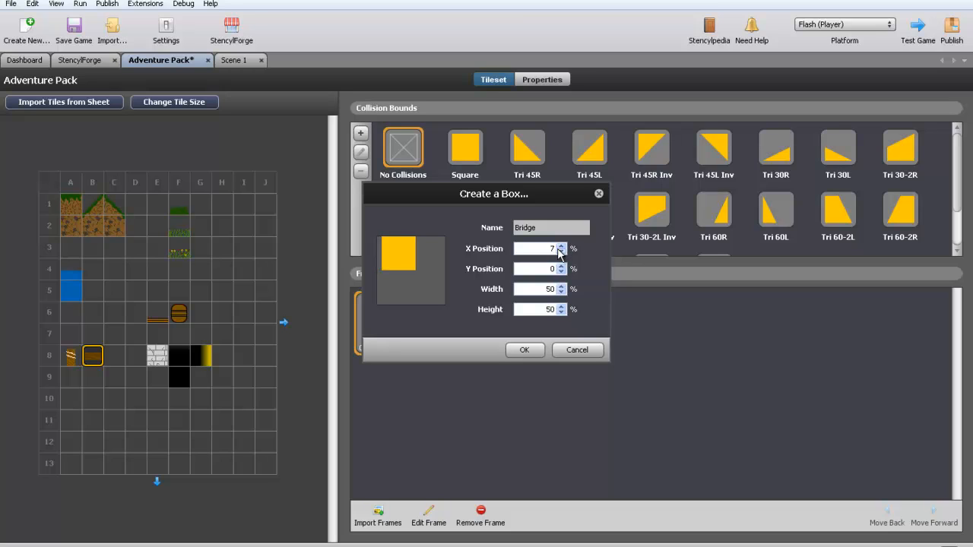
pyautogui.click(561, 252)
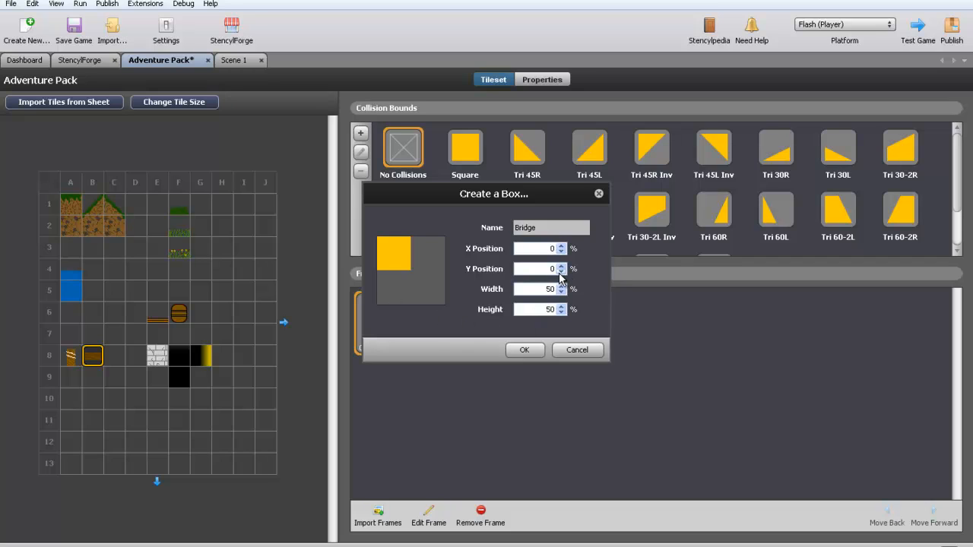
pyautogui.click(561, 265)
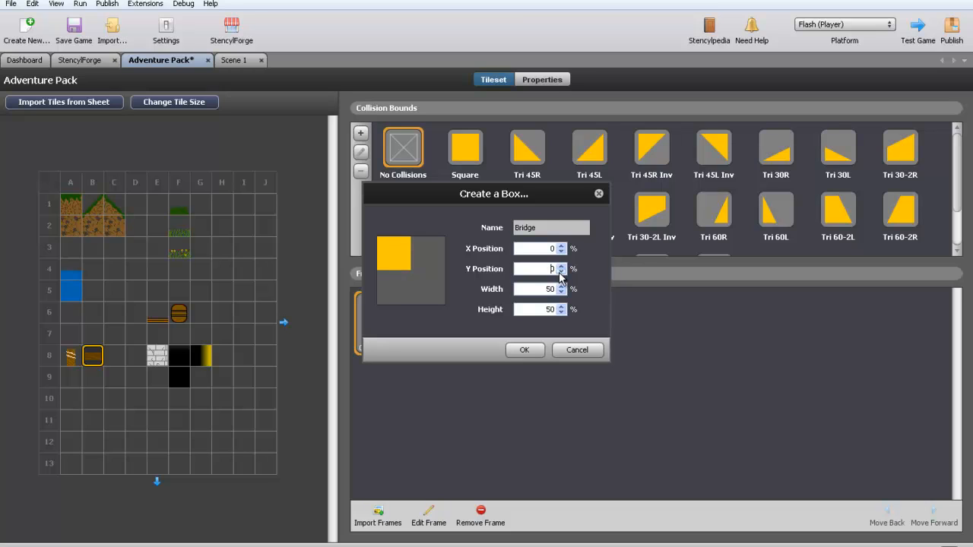
pyautogui.moveTo(516, 348)
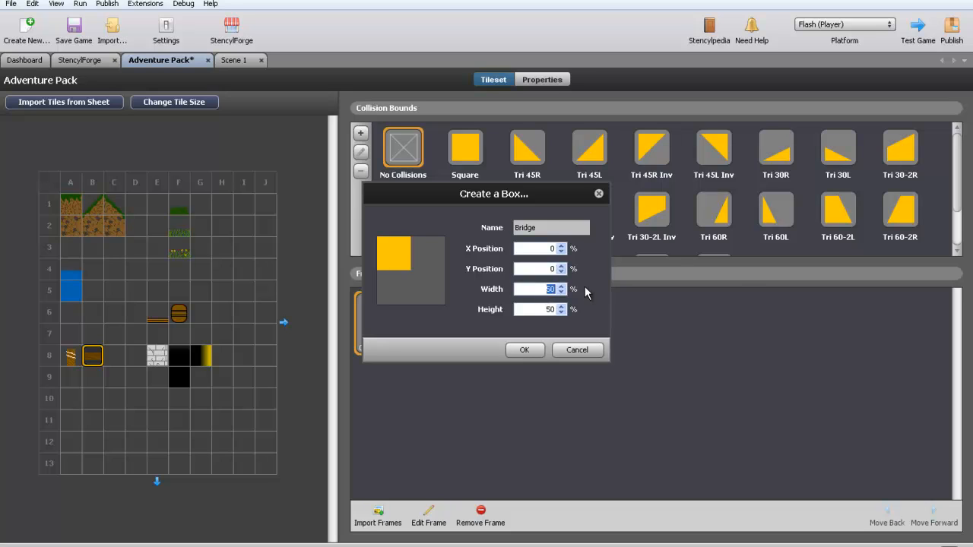
pyautogui.write('1')
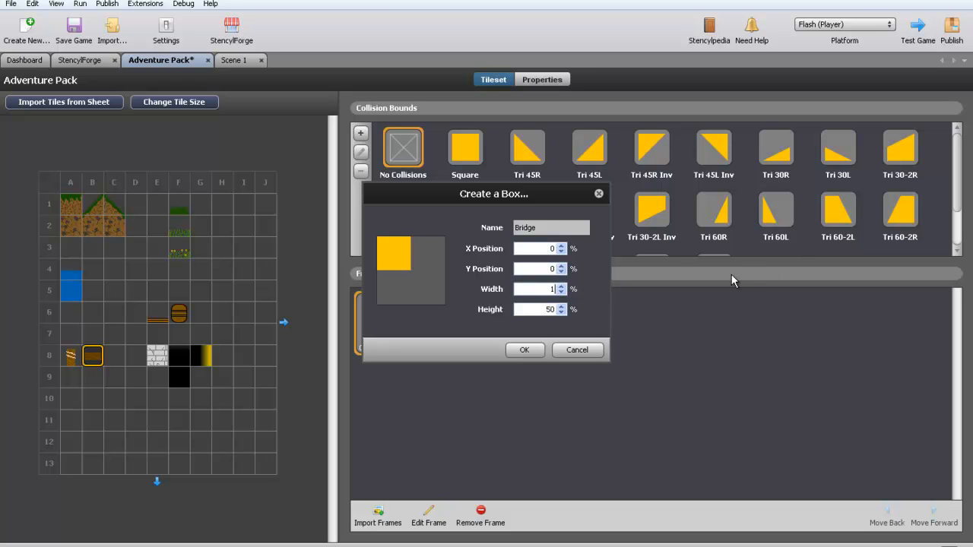
pyautogui.write('100')
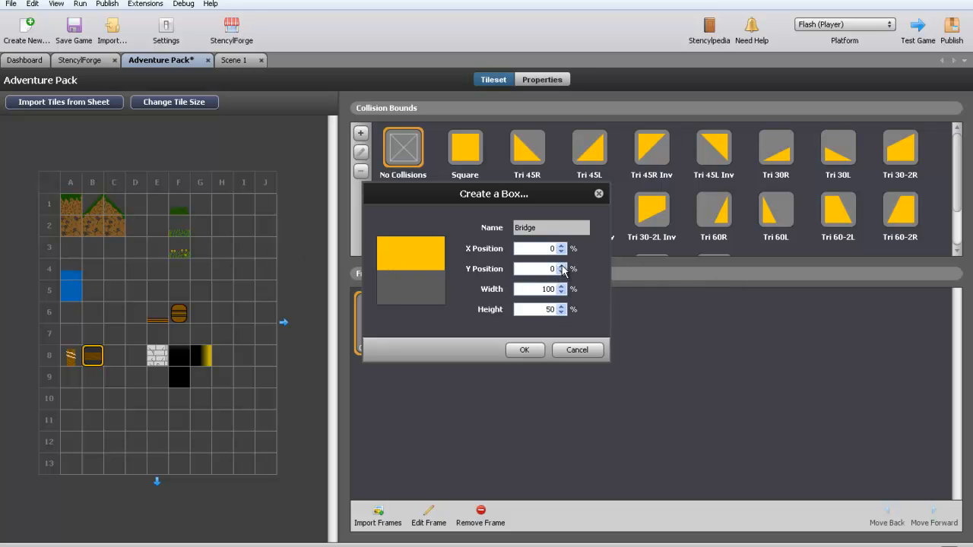
# Set the Bridge box to height 39 at Y 34 and confirm it
pyautogui.click(560, 266)
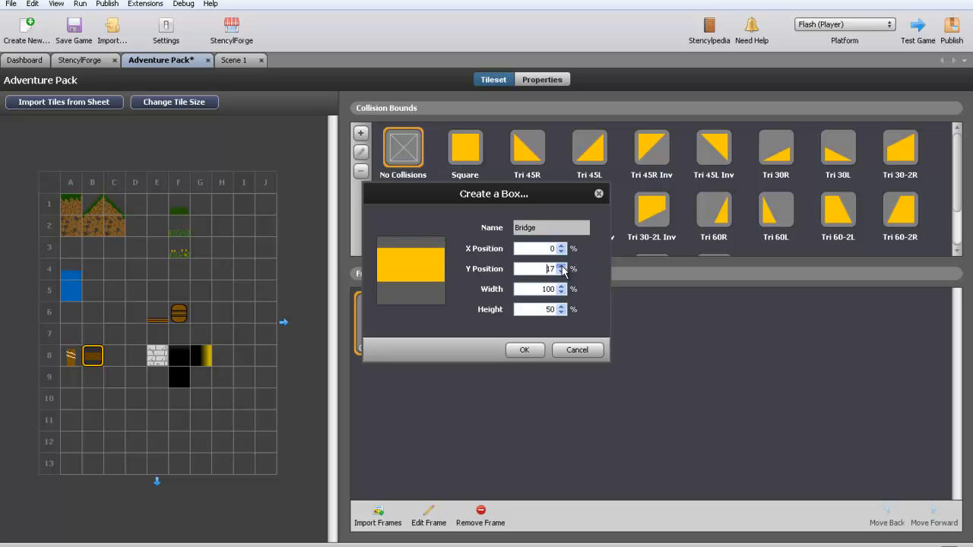
pyautogui.click(560, 265)
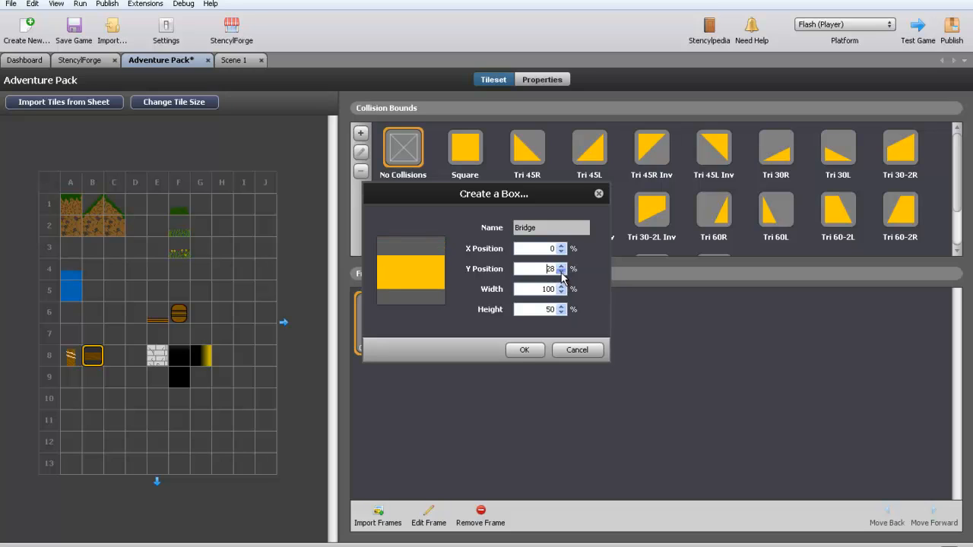
pyautogui.click(561, 271)
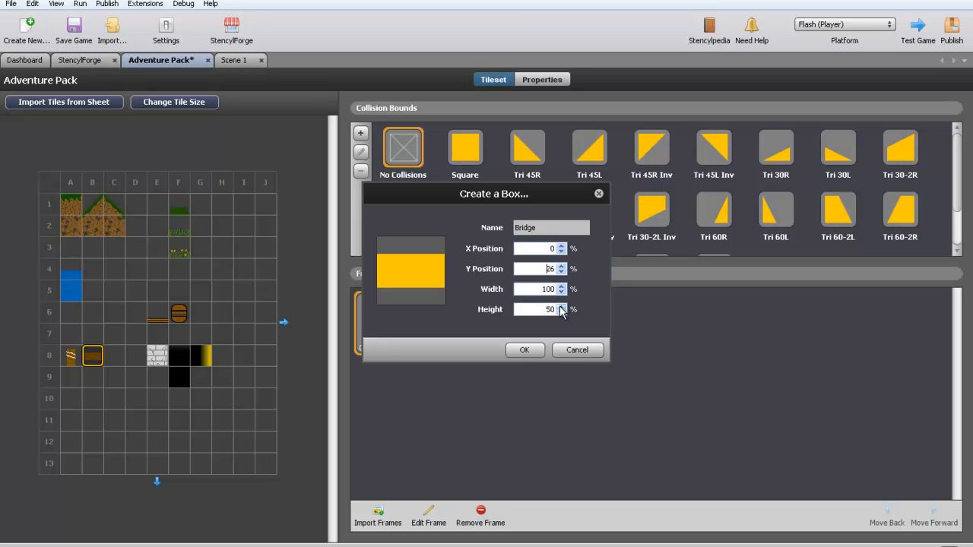
pyautogui.click(562, 313)
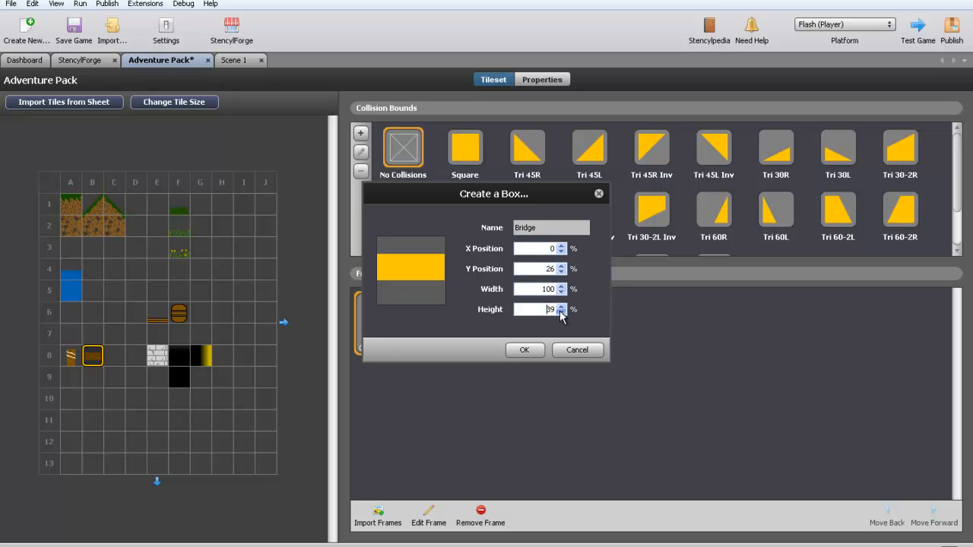
pyautogui.click(561, 313)
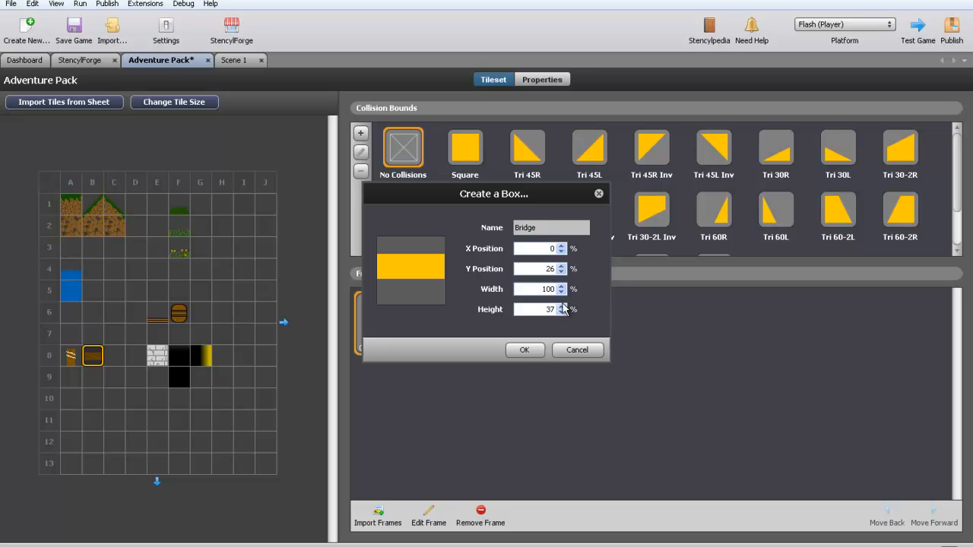
pyautogui.click(561, 305)
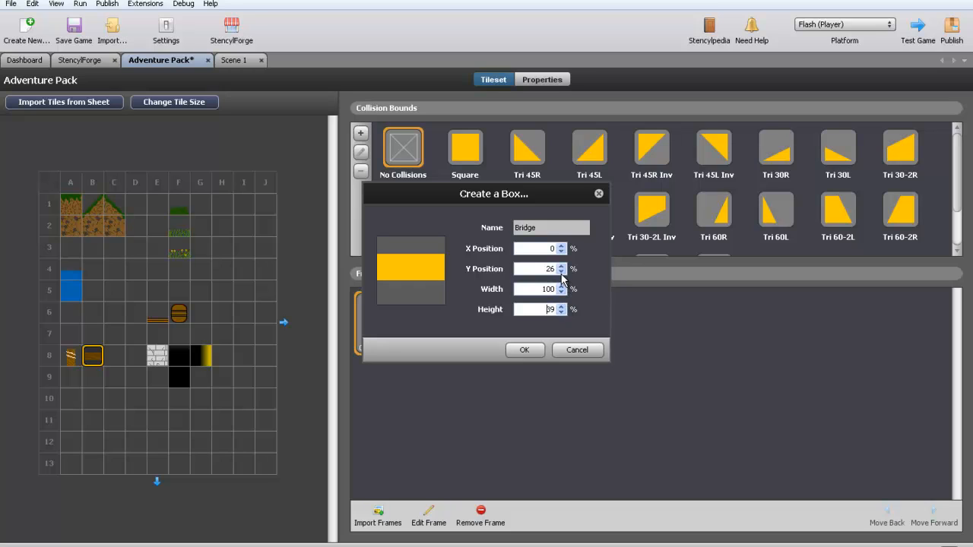
pyautogui.click(560, 266)
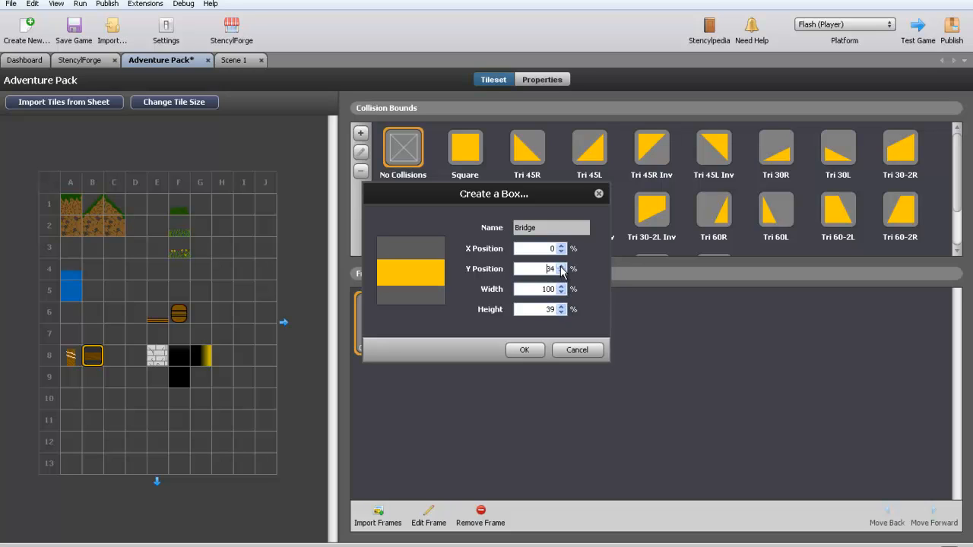
pyautogui.click(561, 266)
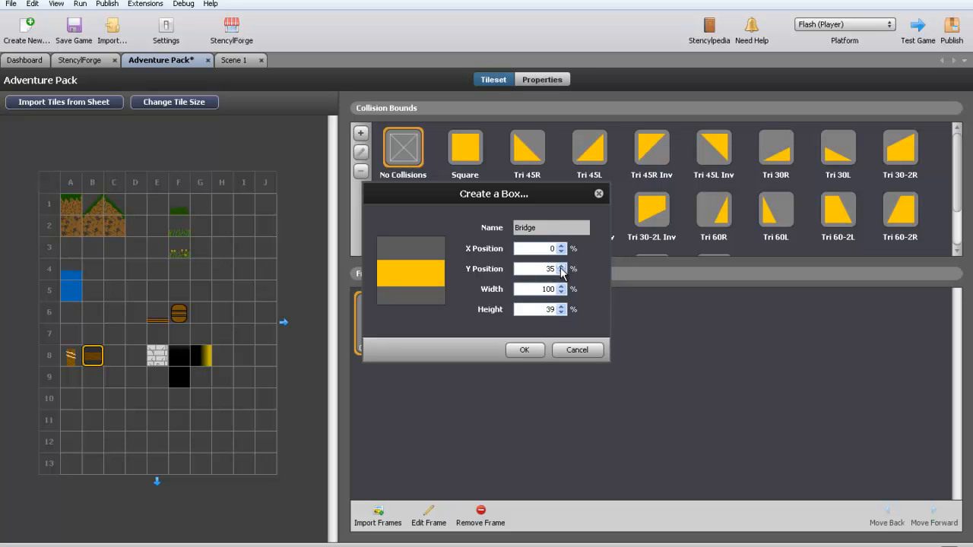
pyautogui.click(561, 271)
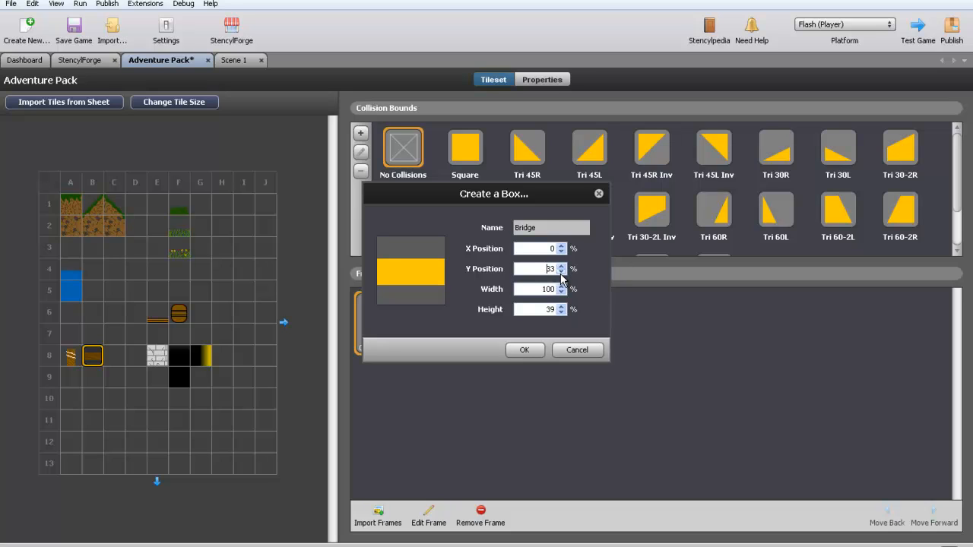
pyautogui.click(561, 265)
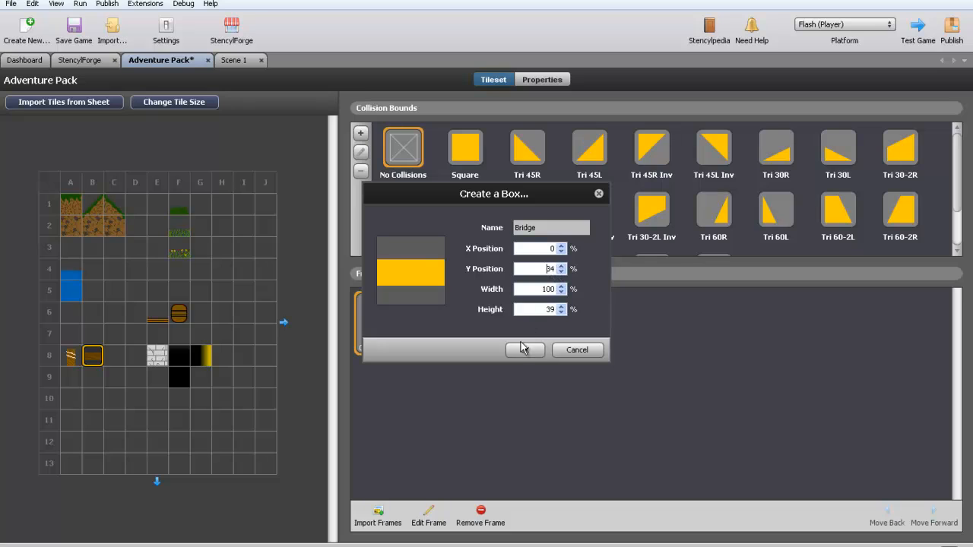
pyautogui.click(524, 350)
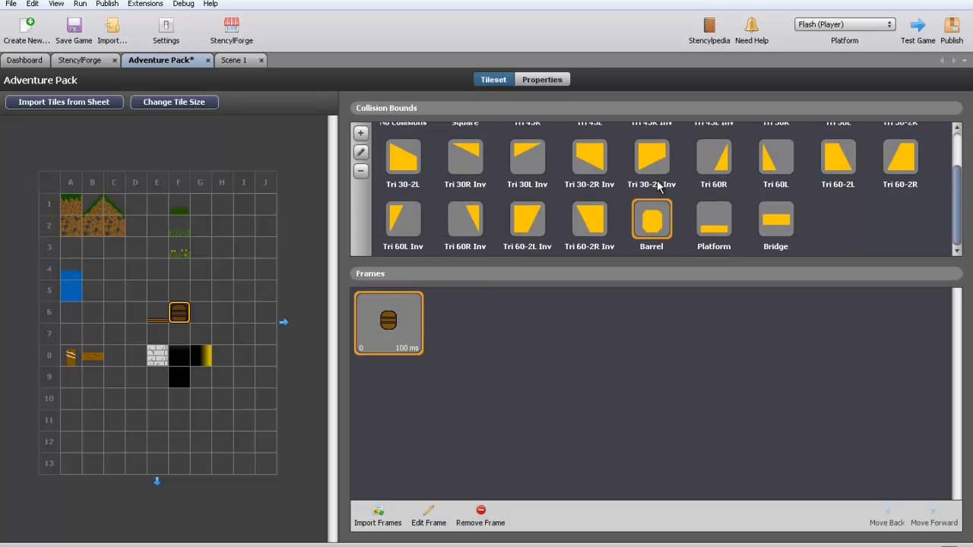
pyautogui.moveTo(654, 228)
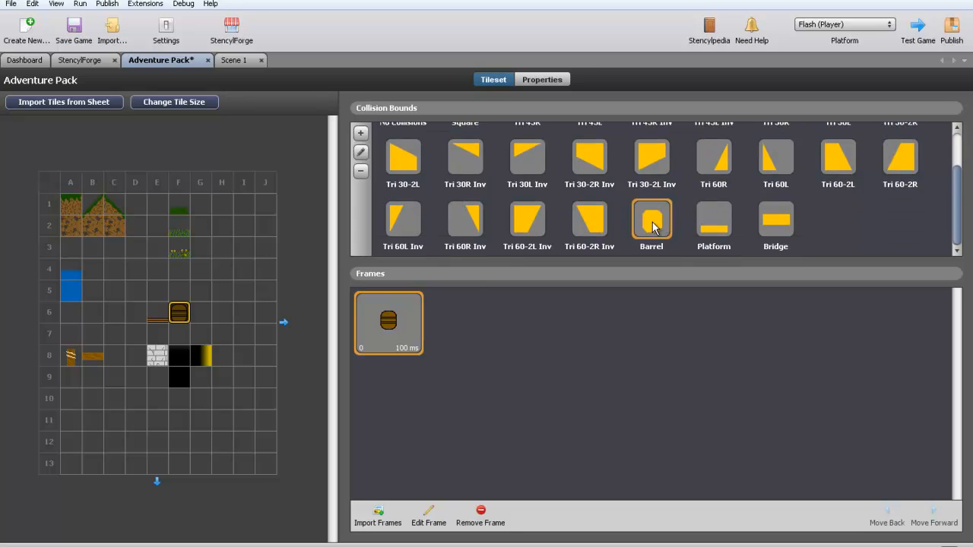
pyautogui.moveTo(652, 222)
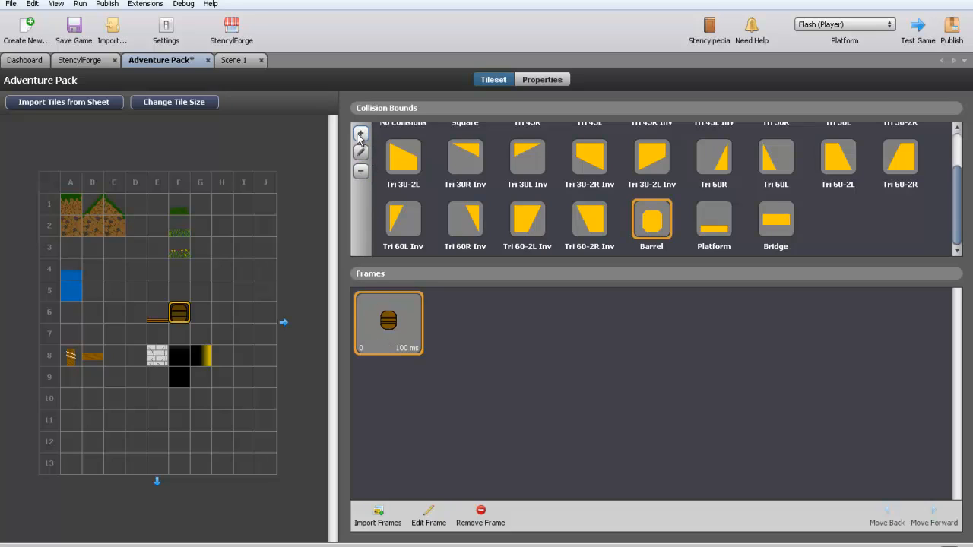
# Begin a polygon shape, placing points along the barrel's top-left, right edge and bottom
pyautogui.click(360, 135)
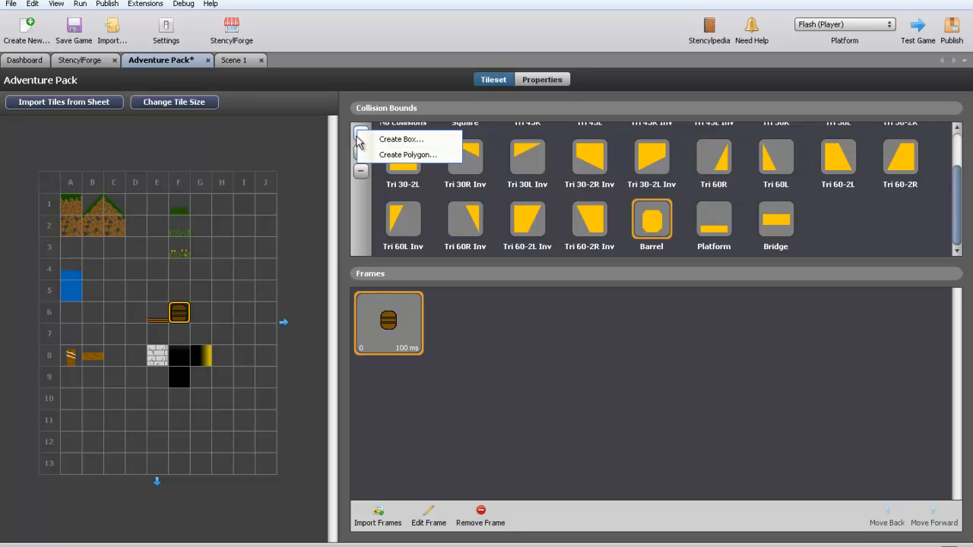
pyautogui.click(407, 155)
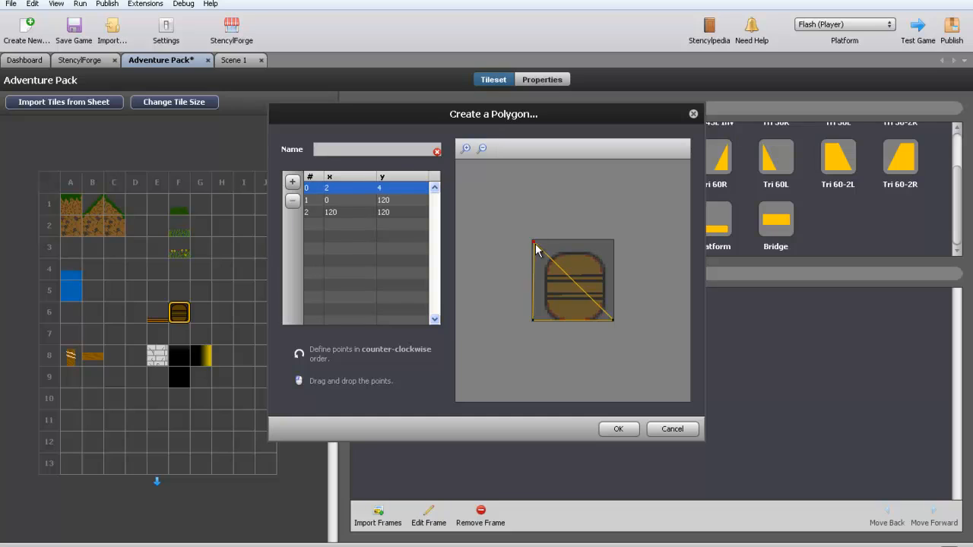
pyautogui.moveTo(535, 246); pyautogui.dragTo(546, 255)
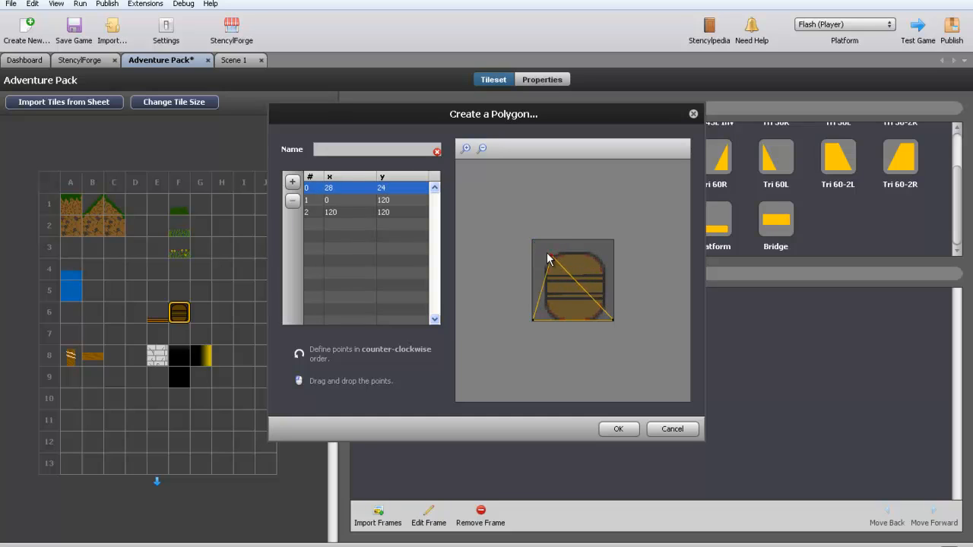
pyautogui.moveTo(571, 258); pyautogui.dragTo(541, 246)
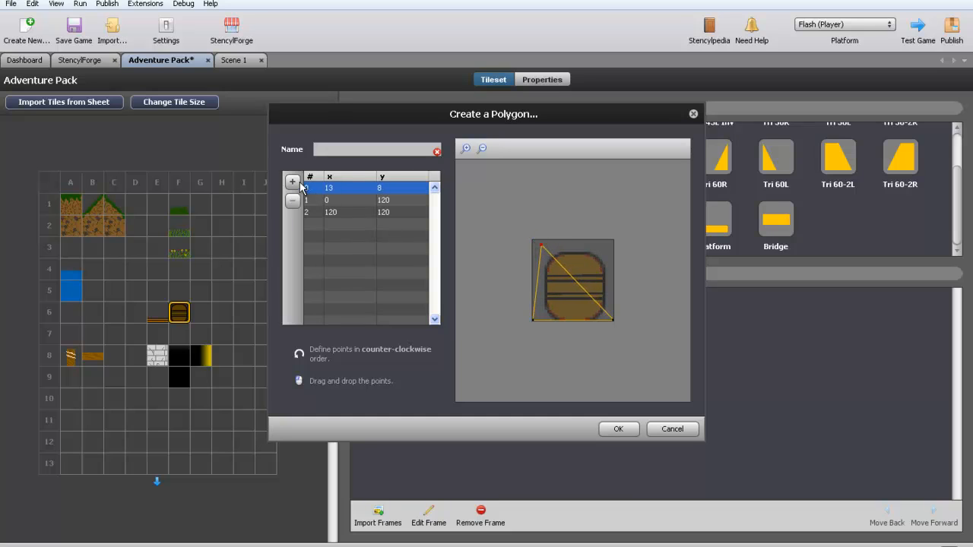
pyautogui.click(292, 182)
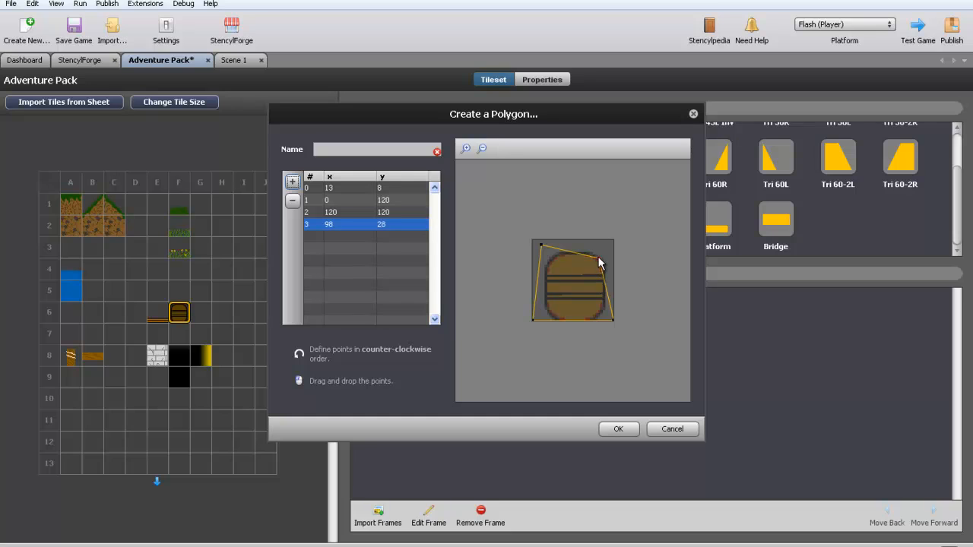
pyautogui.moveTo(599, 261); pyautogui.dragTo(567, 296)
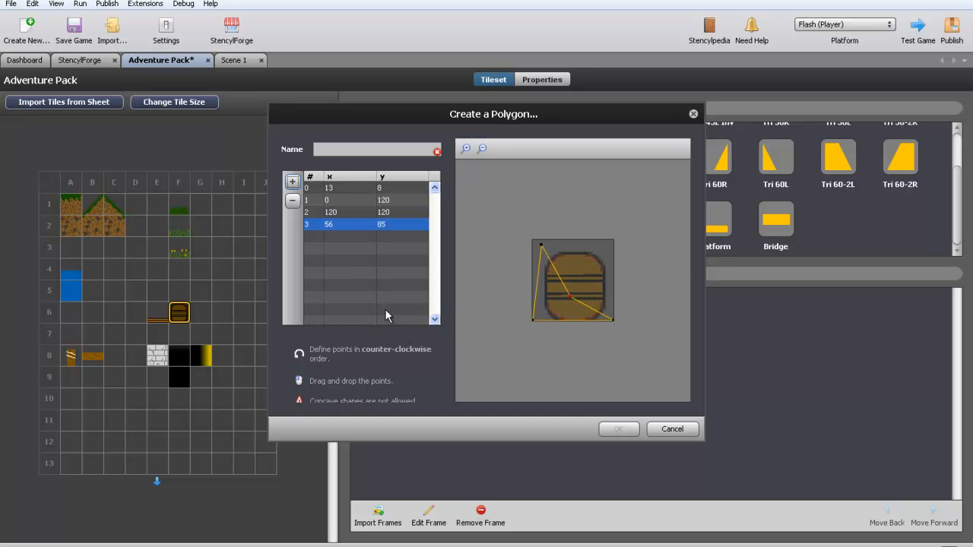
pyautogui.moveTo(380, 408)
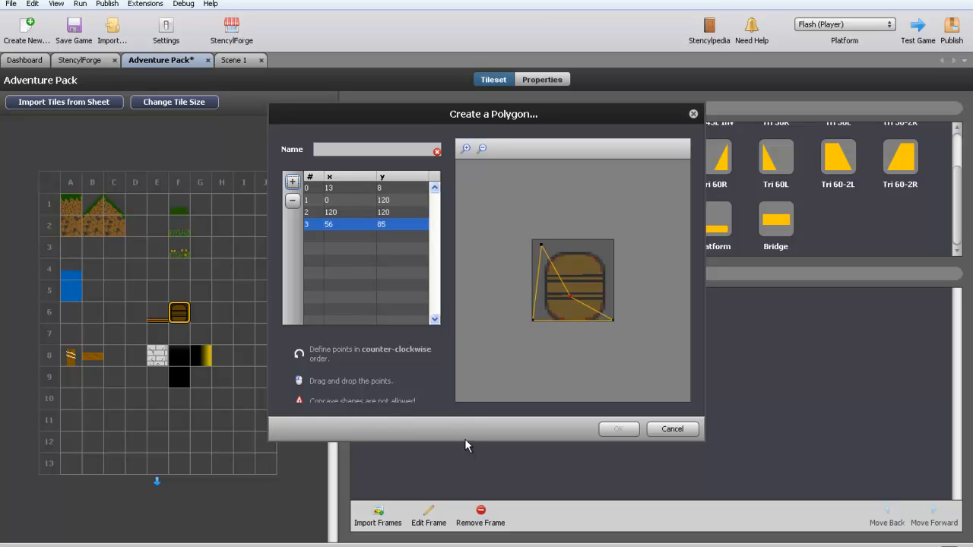
pyautogui.moveTo(580, 304)
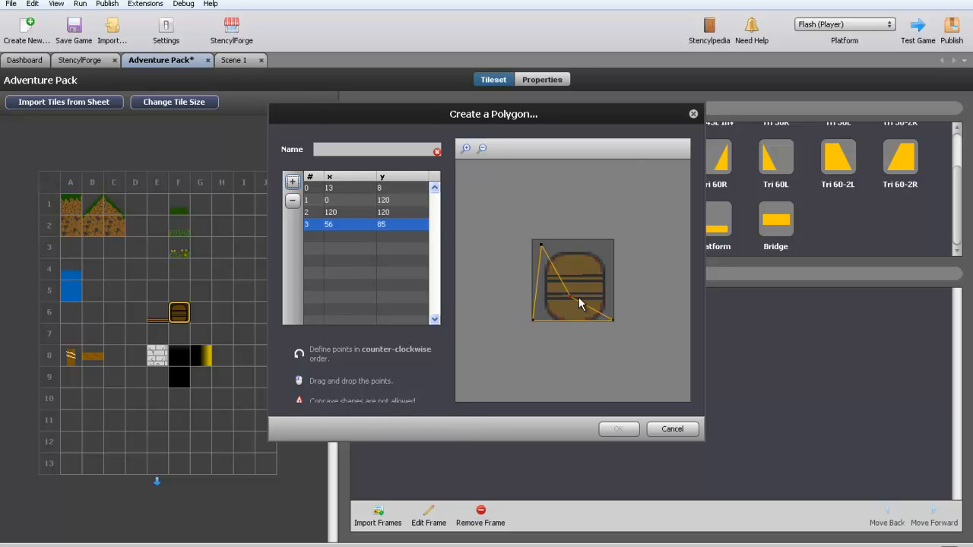
pyautogui.moveTo(574, 297); pyautogui.dragTo(593, 281)
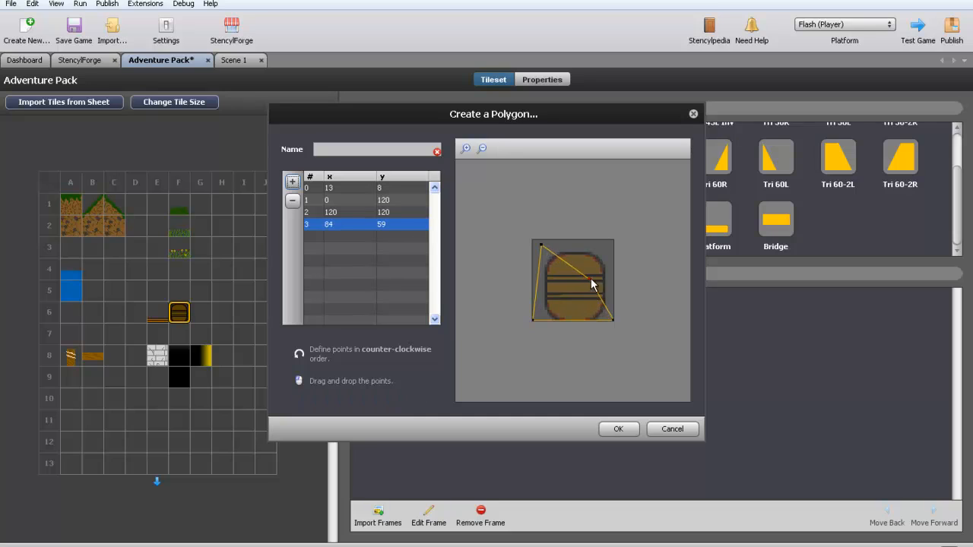
pyautogui.moveTo(593, 281); pyautogui.dragTo(608, 319)
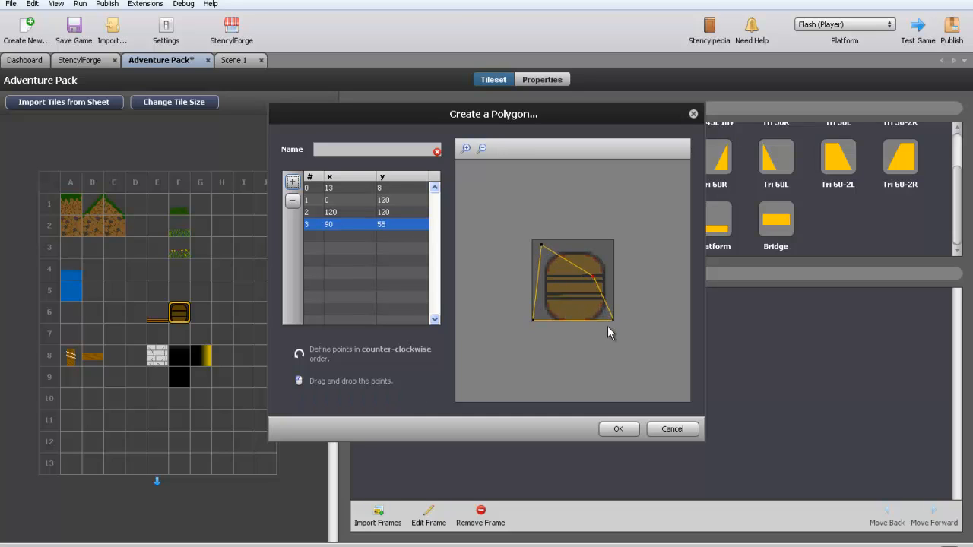
pyautogui.moveTo(608, 319); pyautogui.dragTo(575, 298)
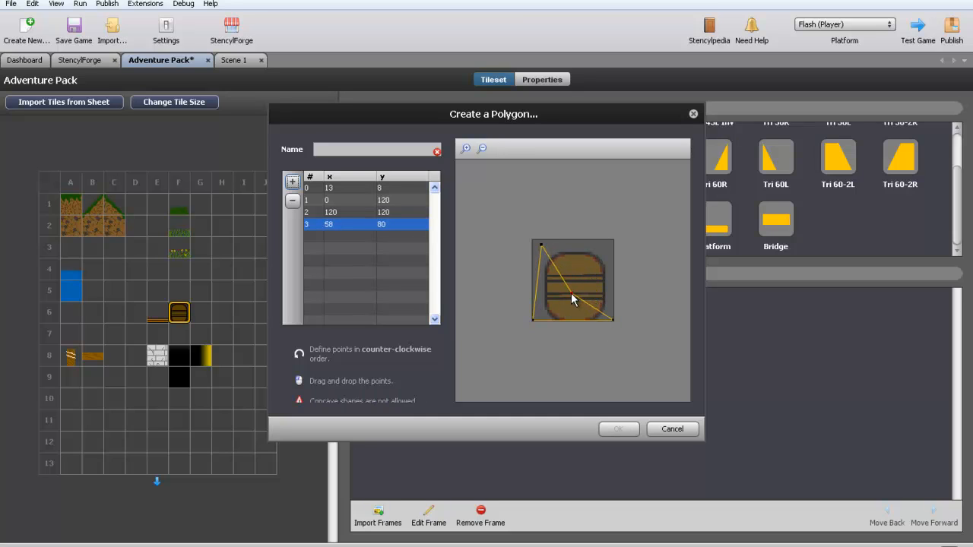
pyautogui.moveTo(571, 304); pyautogui.dragTo(600, 273)
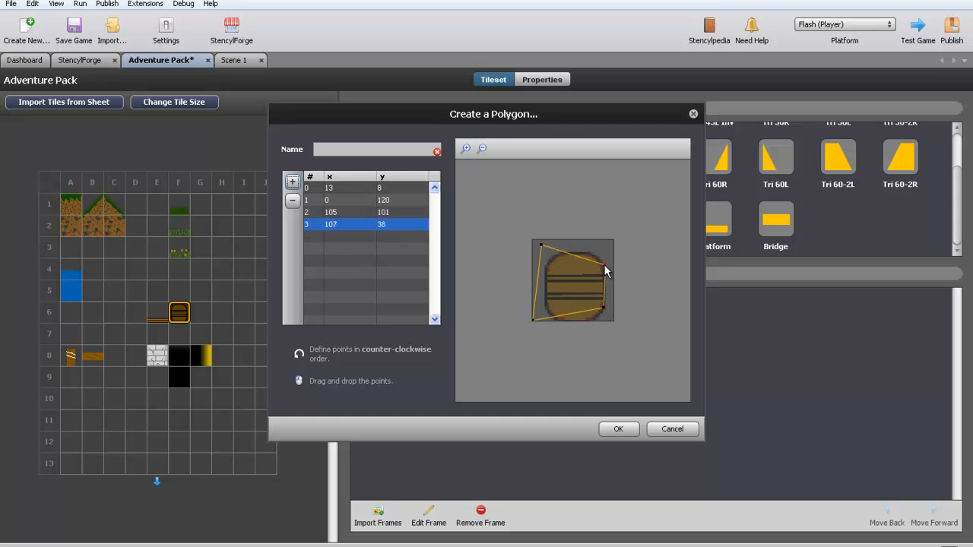
pyautogui.moveTo(606, 270); pyautogui.dragTo(606, 315)
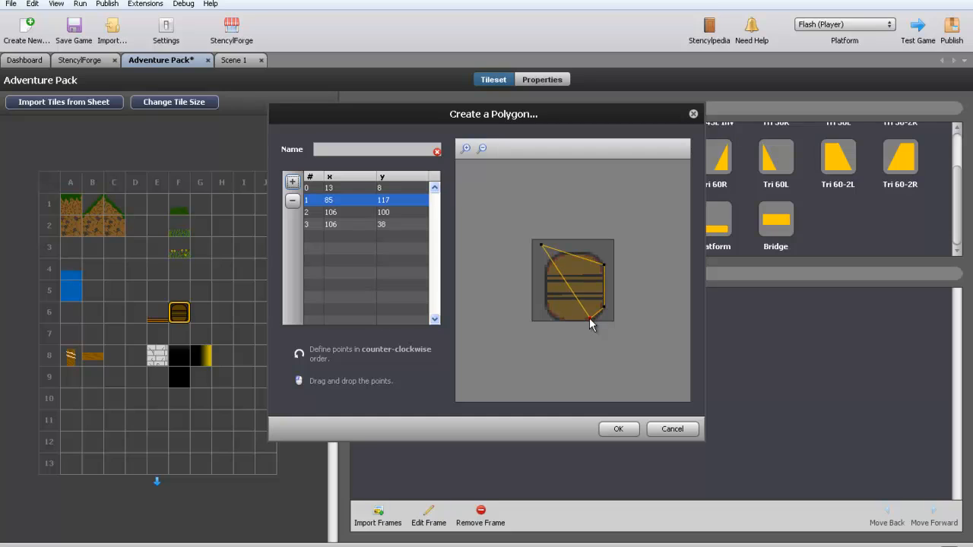
pyautogui.moveTo(593, 317); pyautogui.dragTo(585, 312)
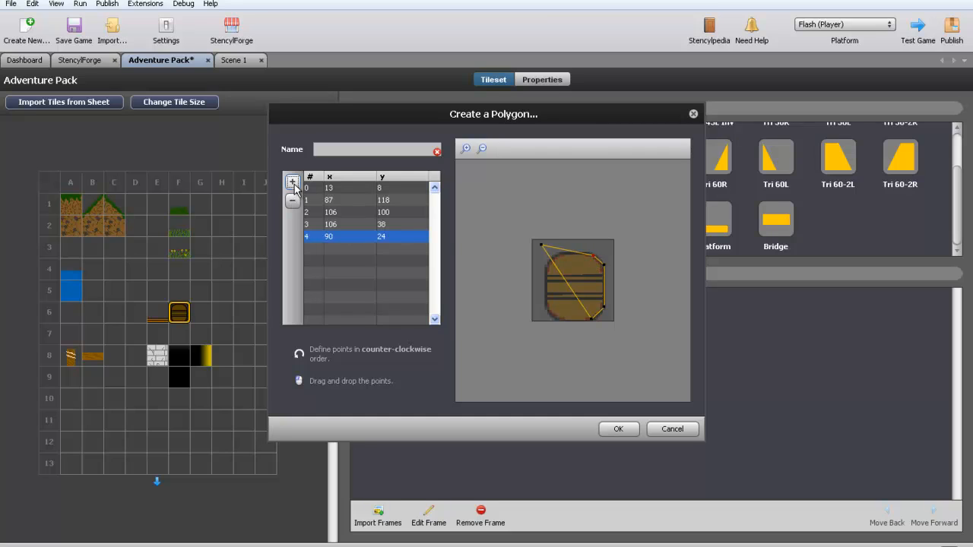
# Add points for the barrel's lower-left and top corners, fit them and confirm the polygon
pyautogui.click(292, 183)
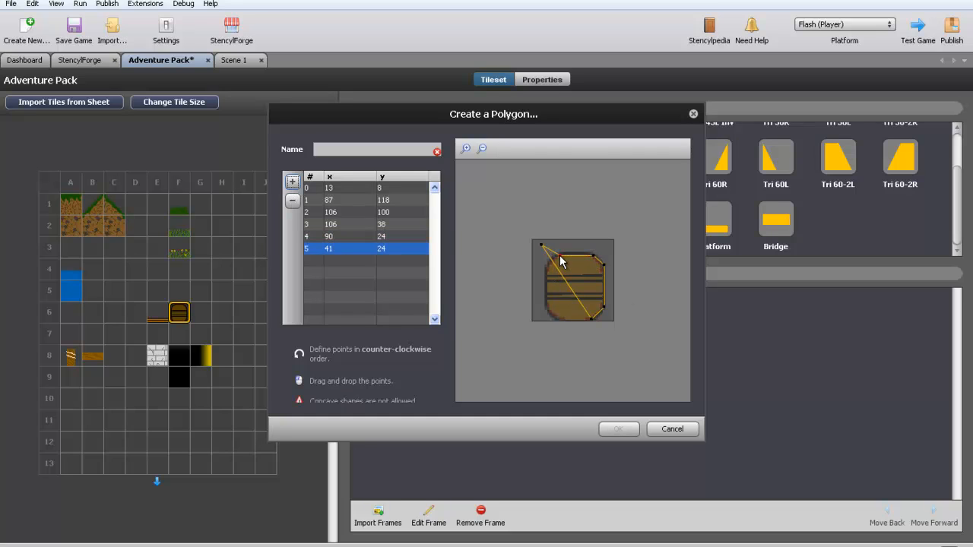
pyautogui.moveTo(541, 246); pyautogui.dragTo(538, 318)
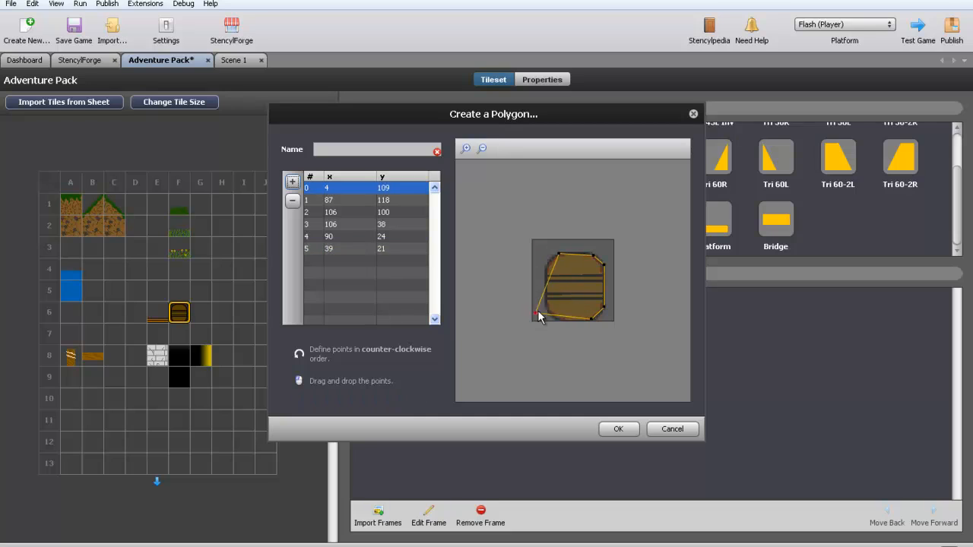
pyautogui.moveTo(539, 313); pyautogui.dragTo(556, 319)
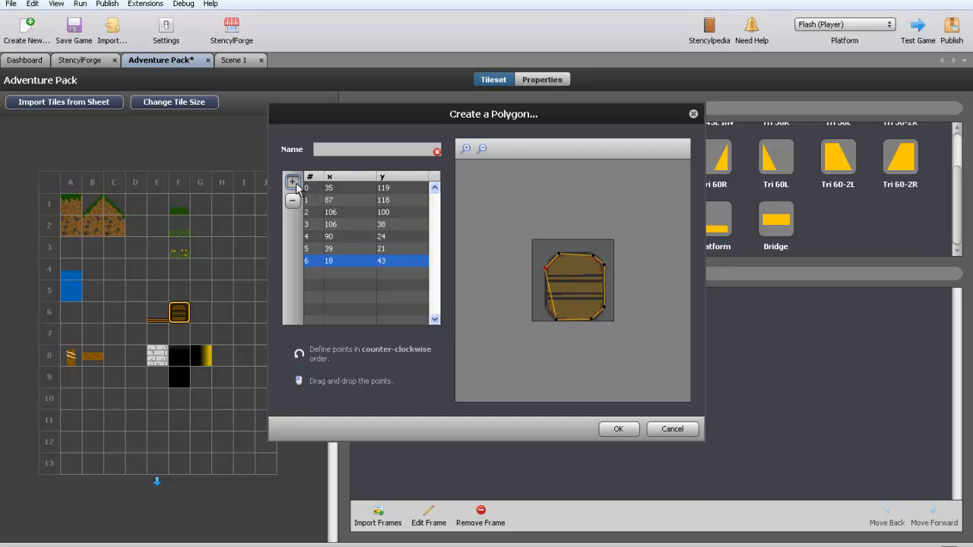
pyautogui.click(292, 182)
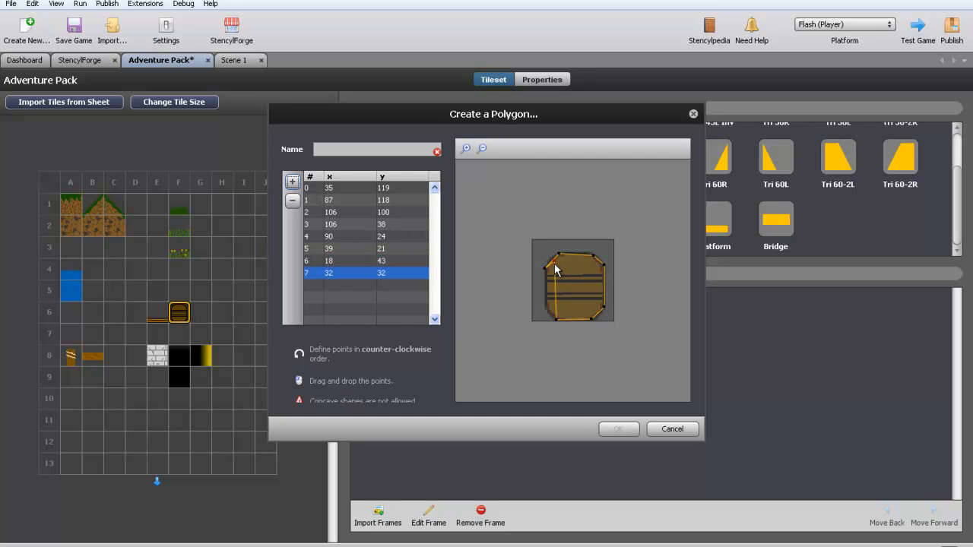
pyautogui.moveTo(575, 271); pyautogui.dragTo(549, 312)
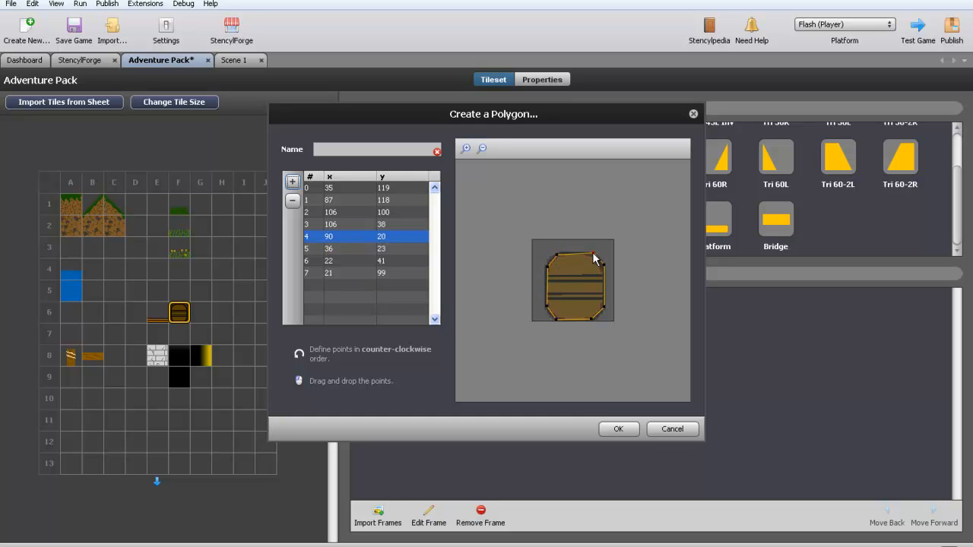
pyautogui.moveTo(595, 258); pyautogui.dragTo(600, 250)
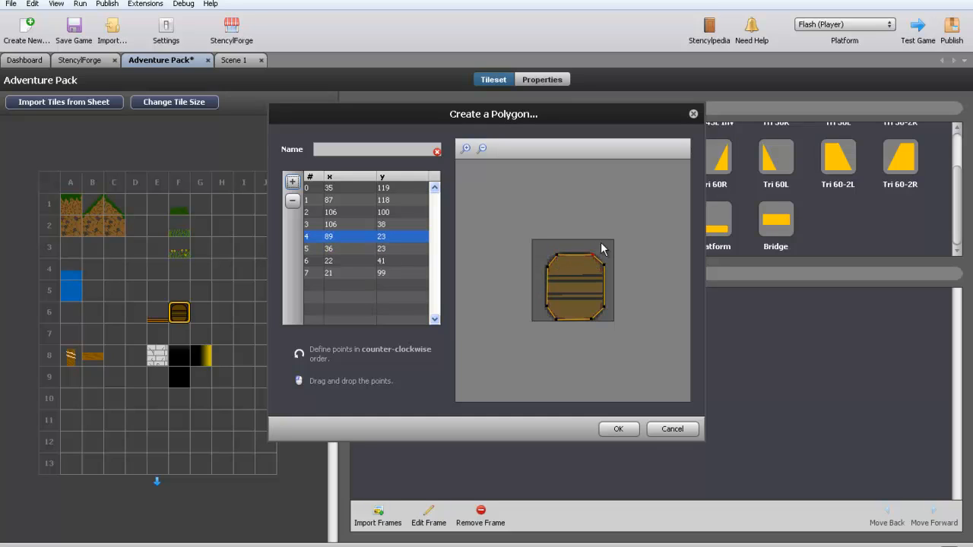
pyautogui.moveTo(446, 262)
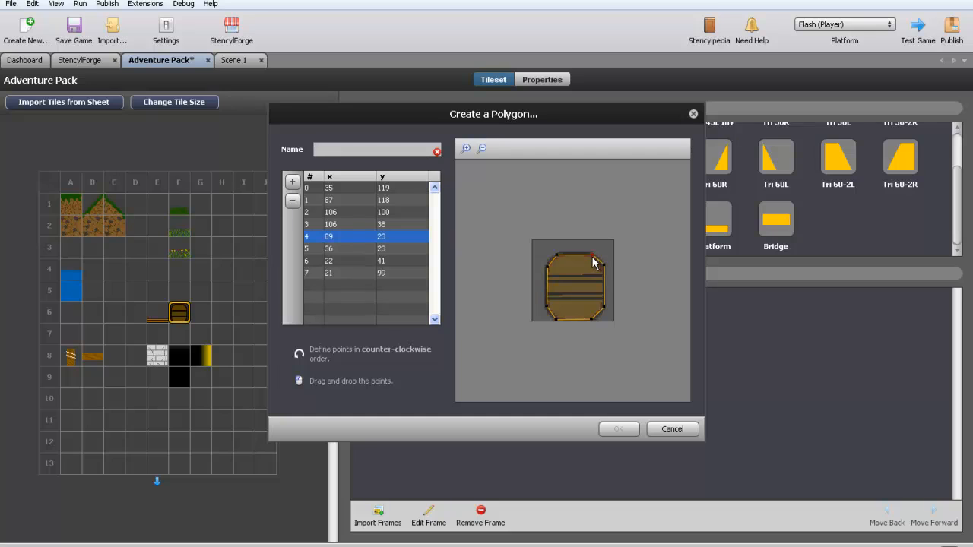
pyautogui.moveTo(593, 257); pyautogui.dragTo(585, 272)
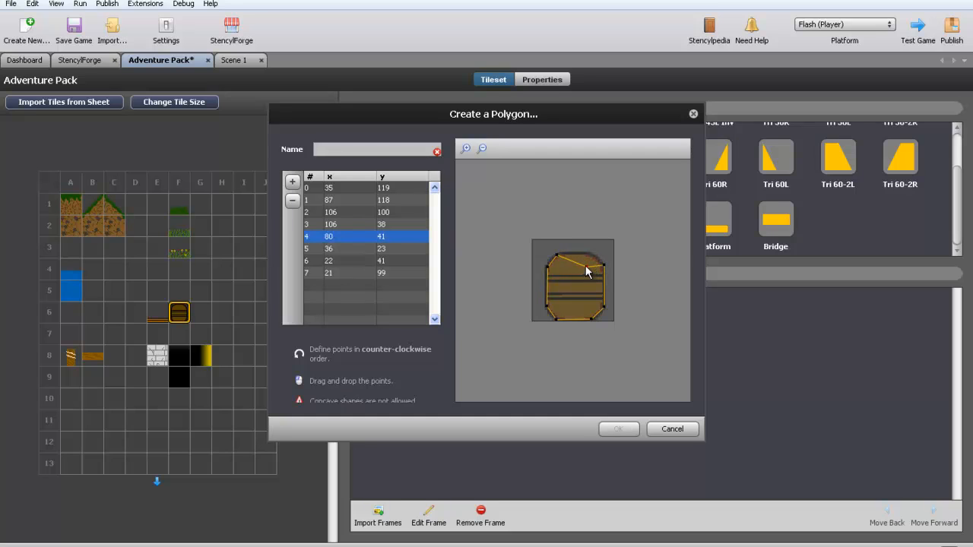
pyautogui.moveTo(585, 272); pyautogui.dragTo(593, 260)
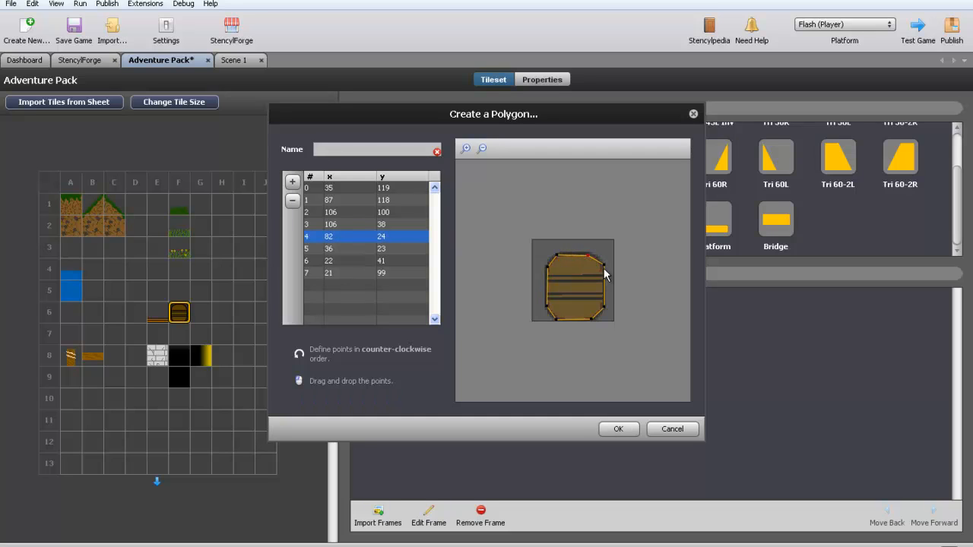
pyautogui.click(617, 428)
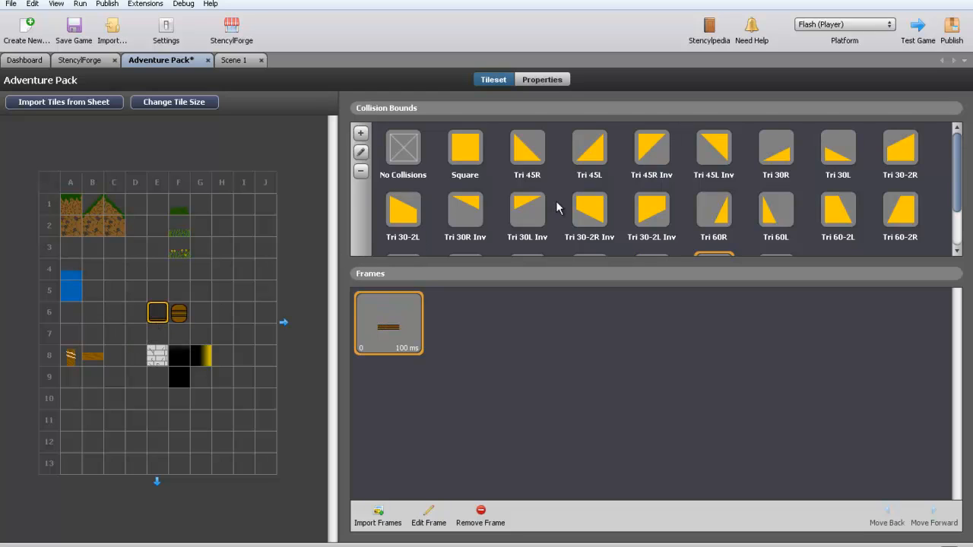
# Return to the Scene 1 editor to test the scene
pyautogui.scroll(-3)
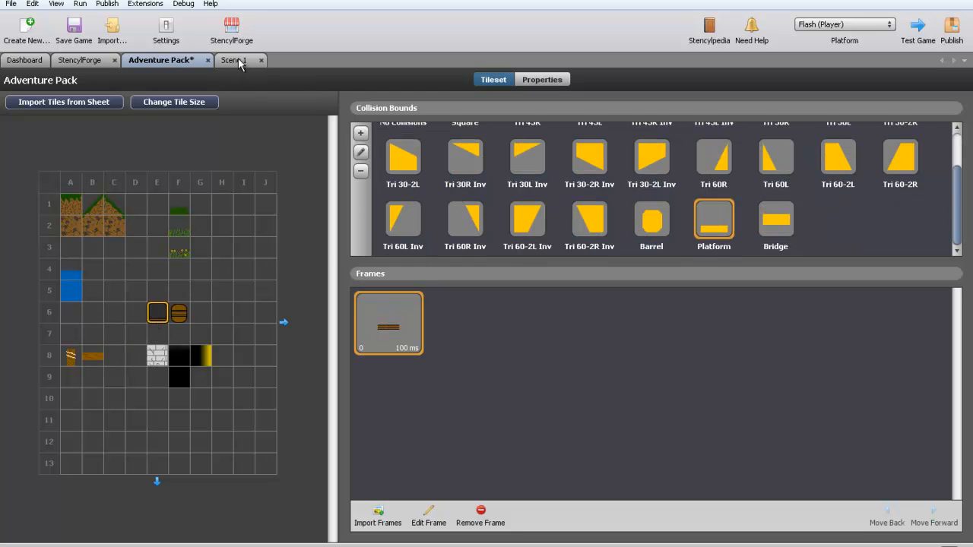
pyautogui.click(234, 61)
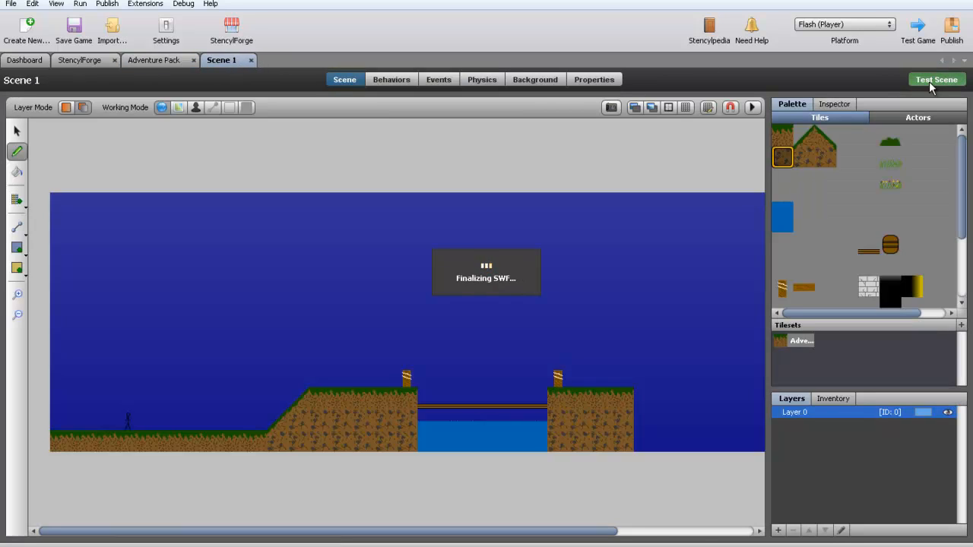
pyautogui.click(936, 79)
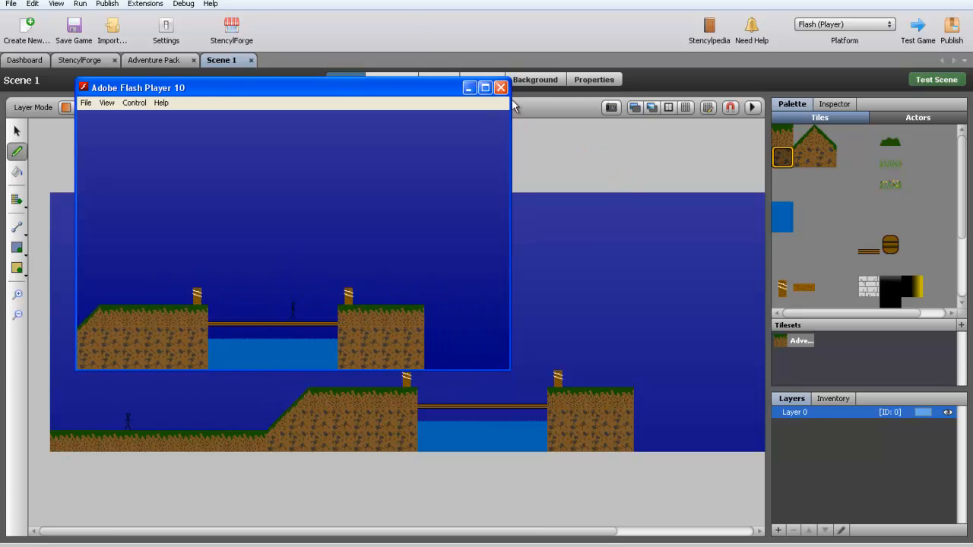
pyautogui.click(502, 86)
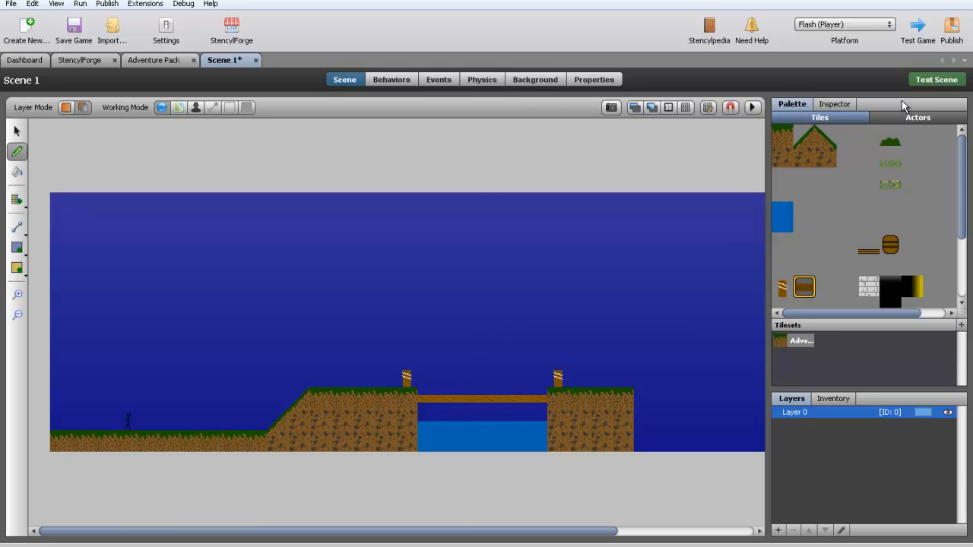
pyautogui.click(937, 79)
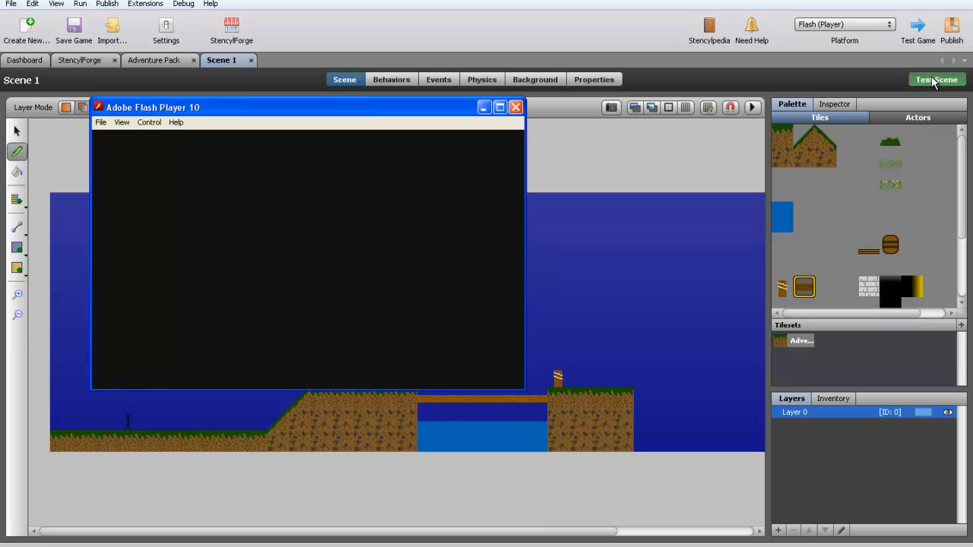
pyautogui.click(936, 80)
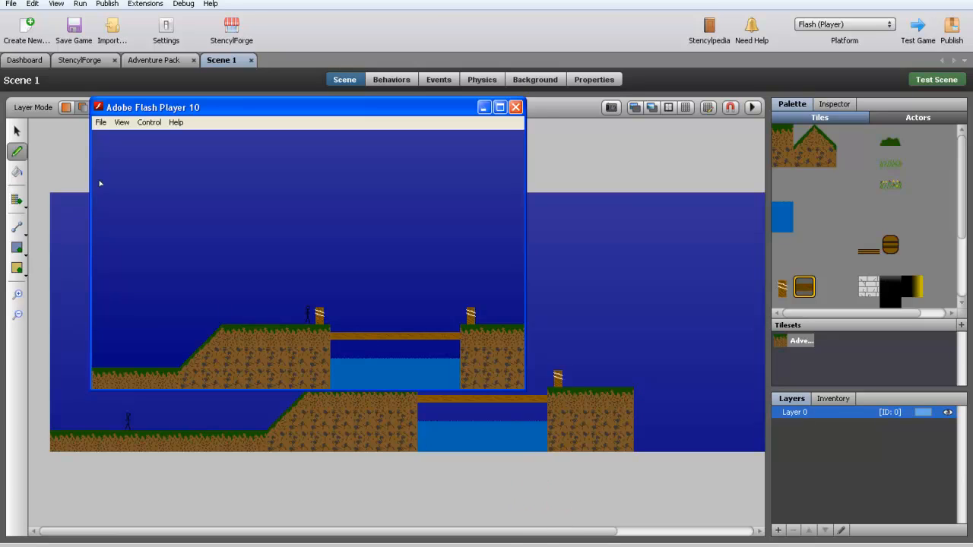
pyautogui.click(515, 106)
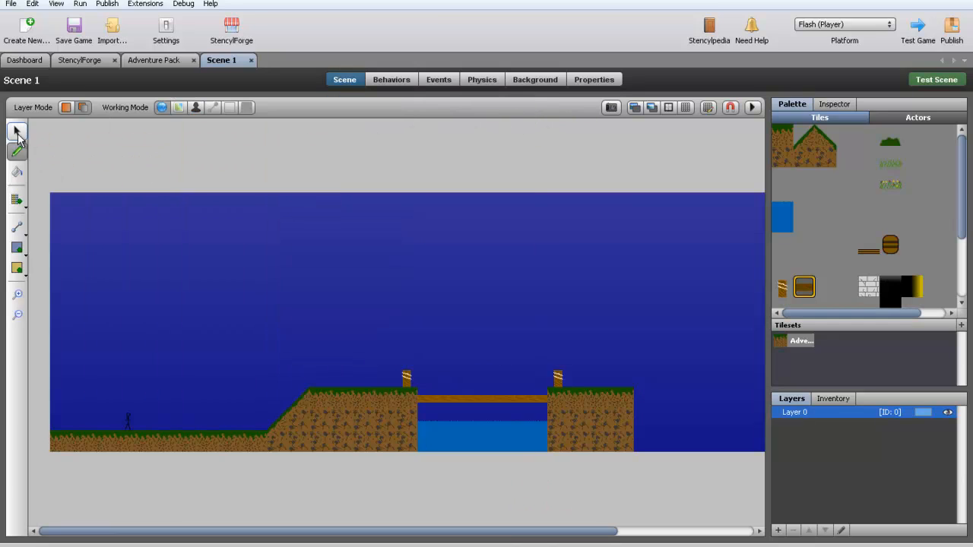
# Select the left bridge post tile and erase the posts from the scene
pyautogui.rightClick(407, 377)
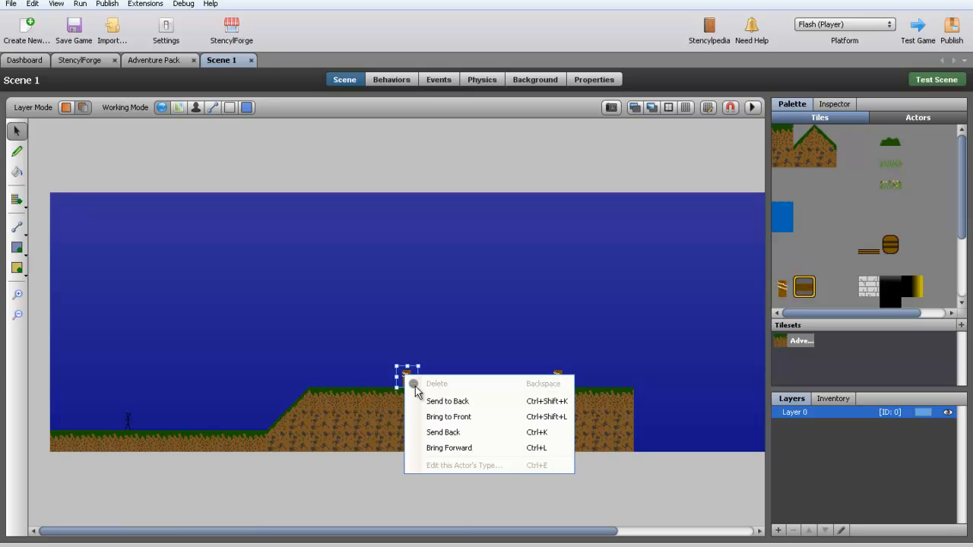
pyautogui.click(436, 383)
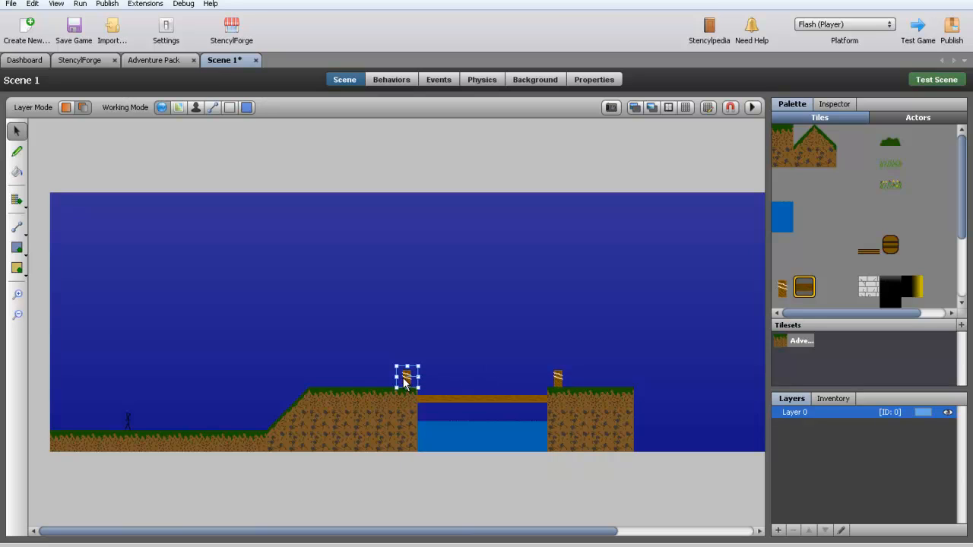
pyautogui.rightClick(408, 377)
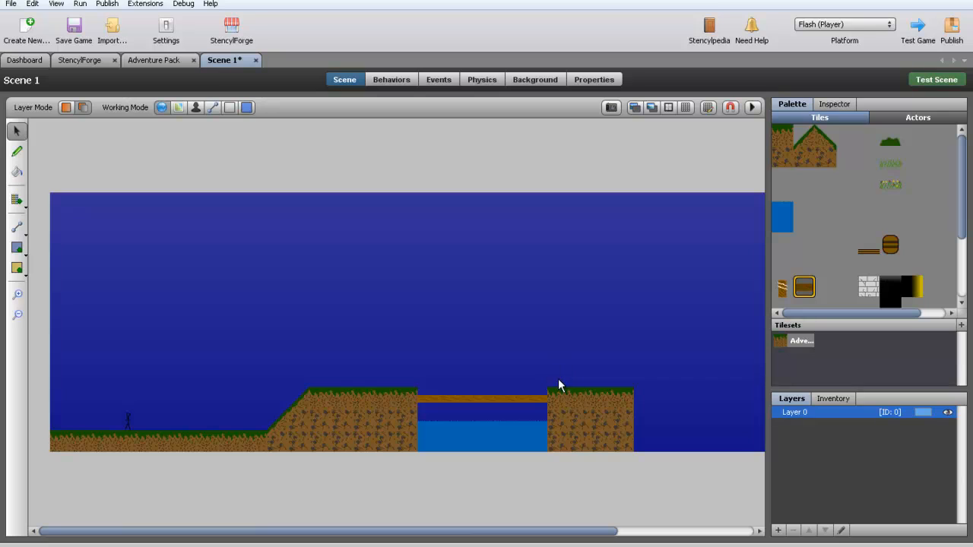
pyautogui.moveTo(459, 395)
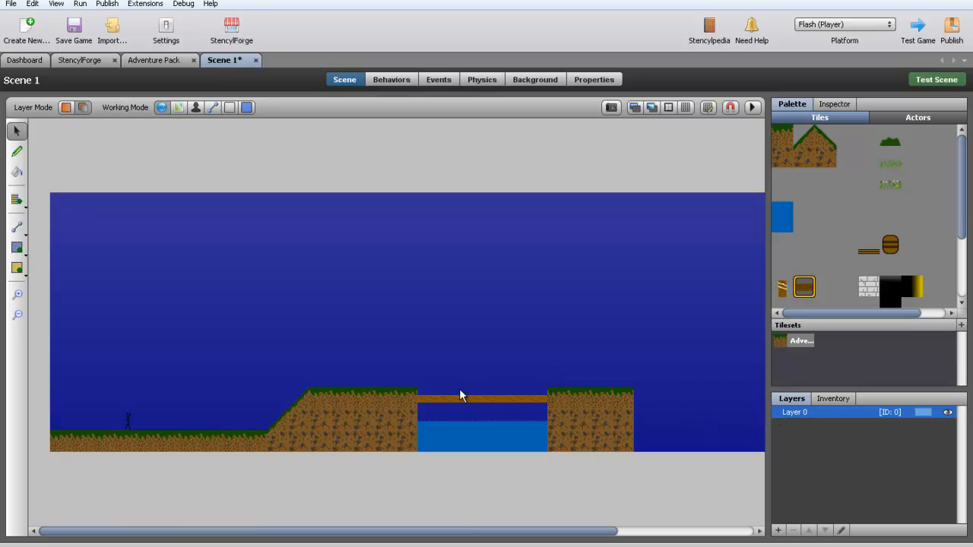
pyautogui.moveTo(783, 529)
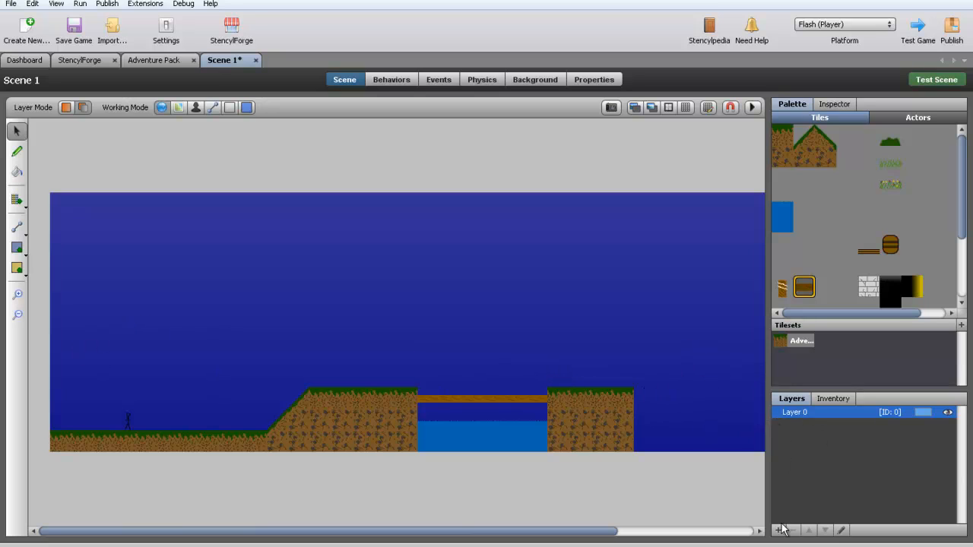
# Add Layer 1 for the posts above Layer 0, review the layers and run a scene test
pyautogui.click(779, 529)
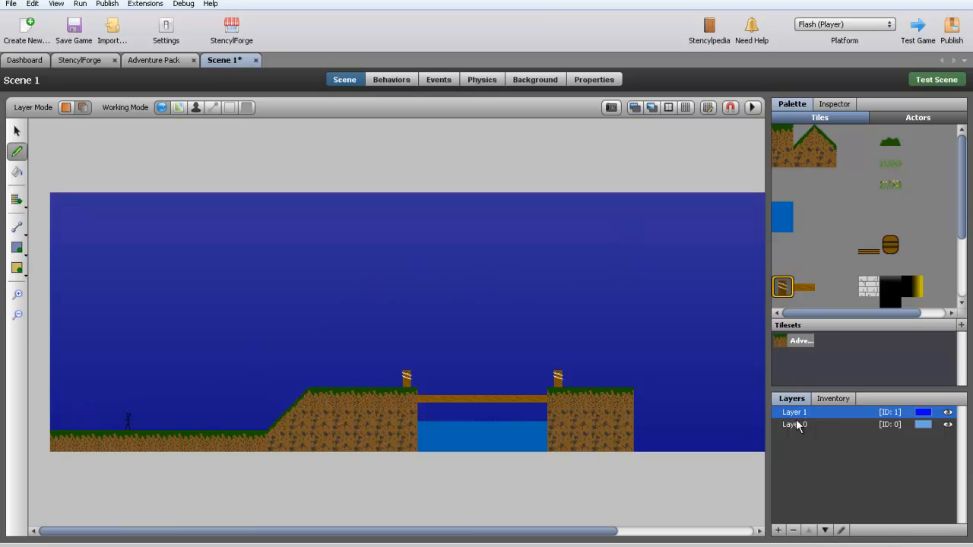
pyautogui.moveTo(800, 435)
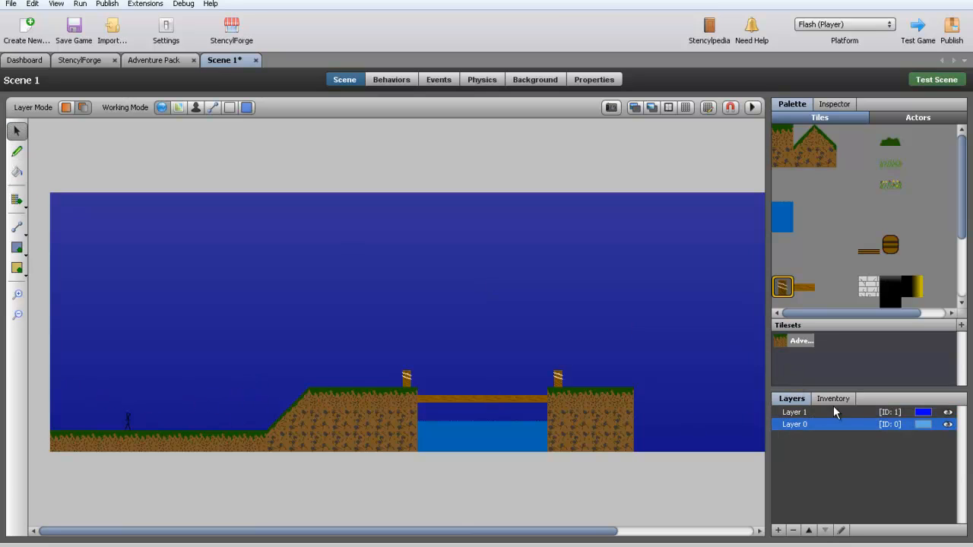
pyautogui.click(833, 398)
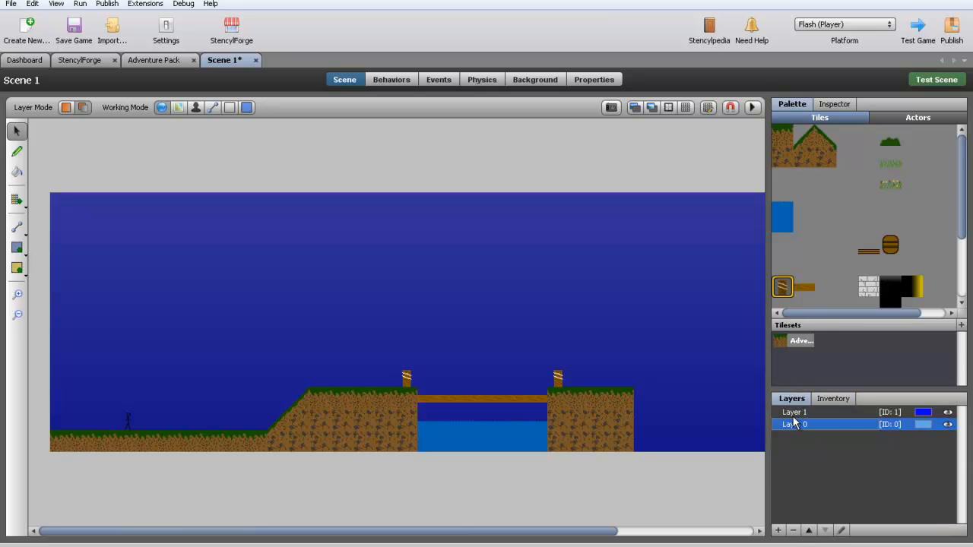
pyautogui.click(831, 398)
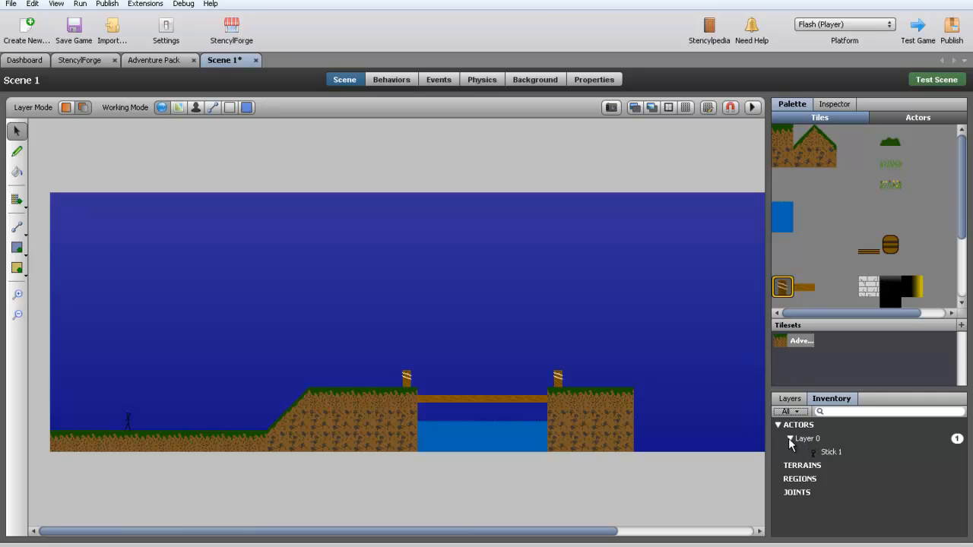
pyautogui.click(790, 398)
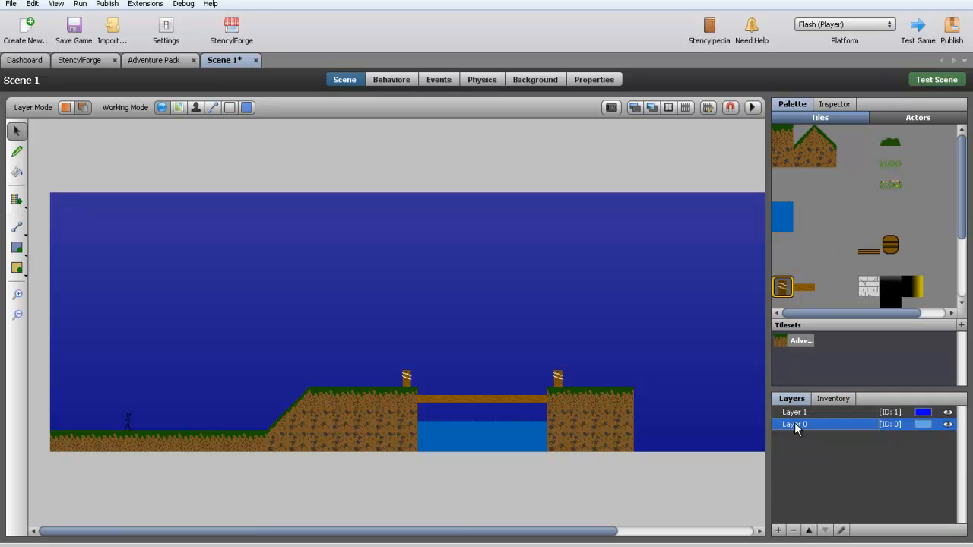
pyautogui.click(831, 398)
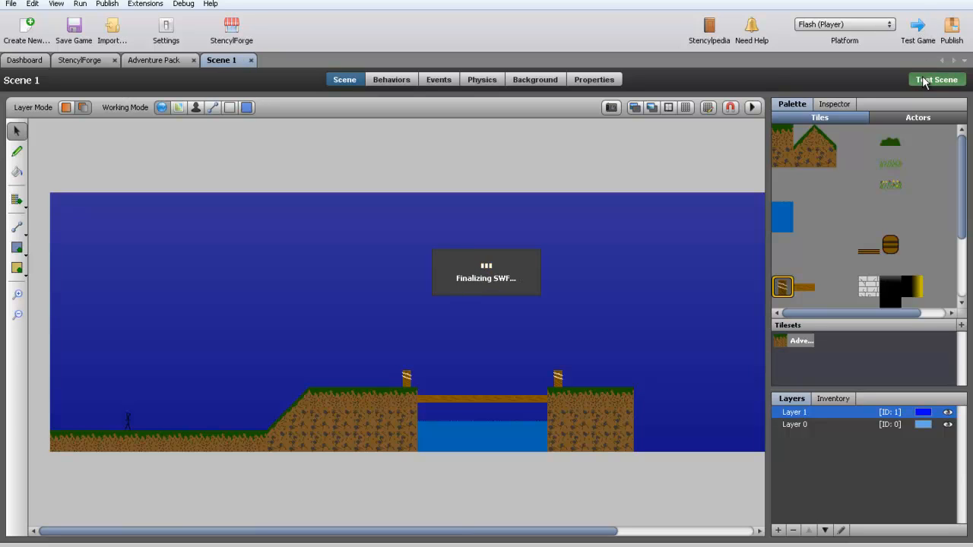
pyautogui.click(937, 79)
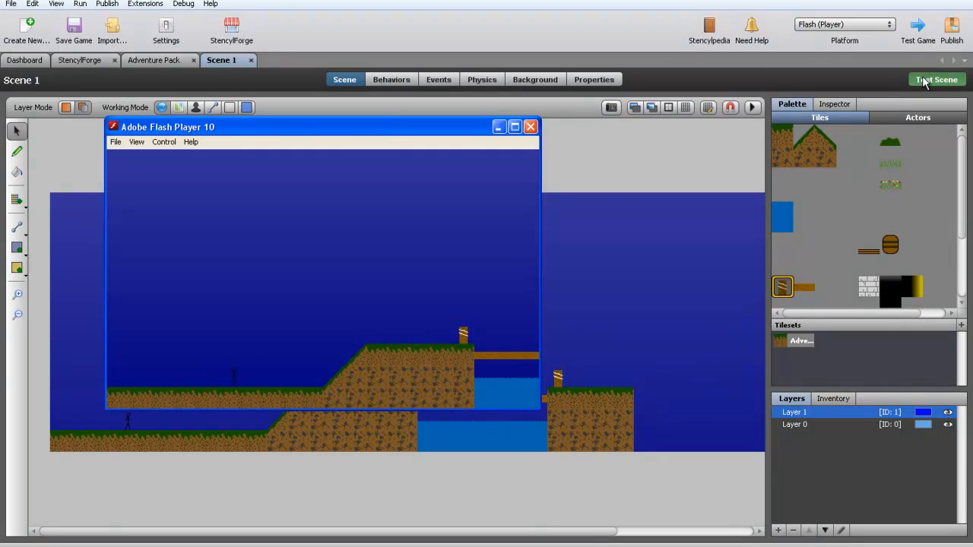